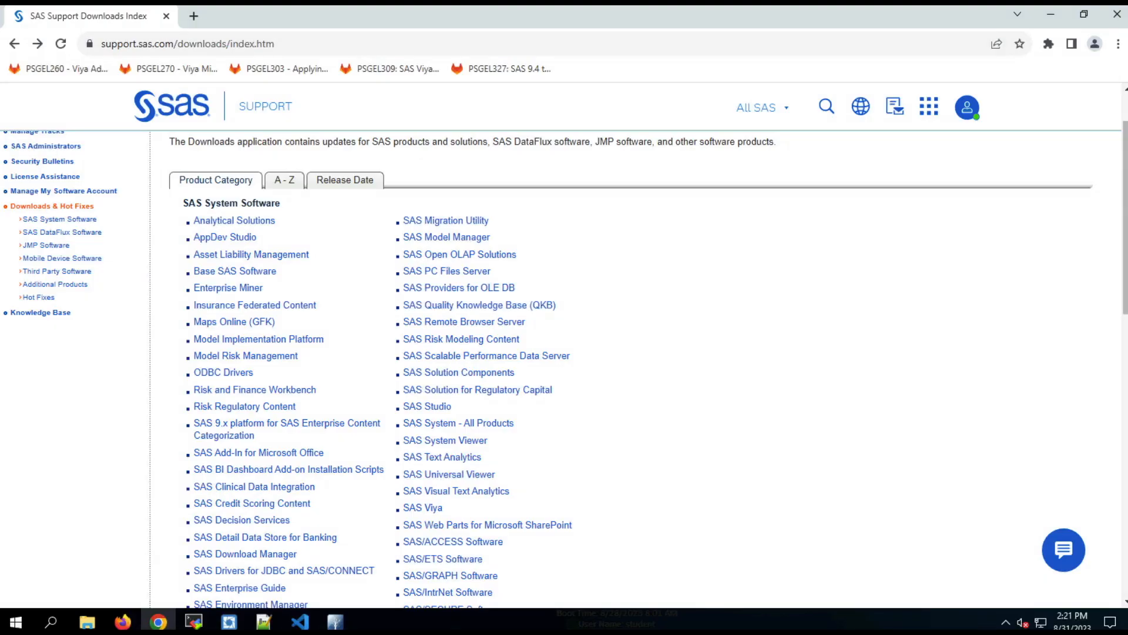
mouse_move(345, 180)
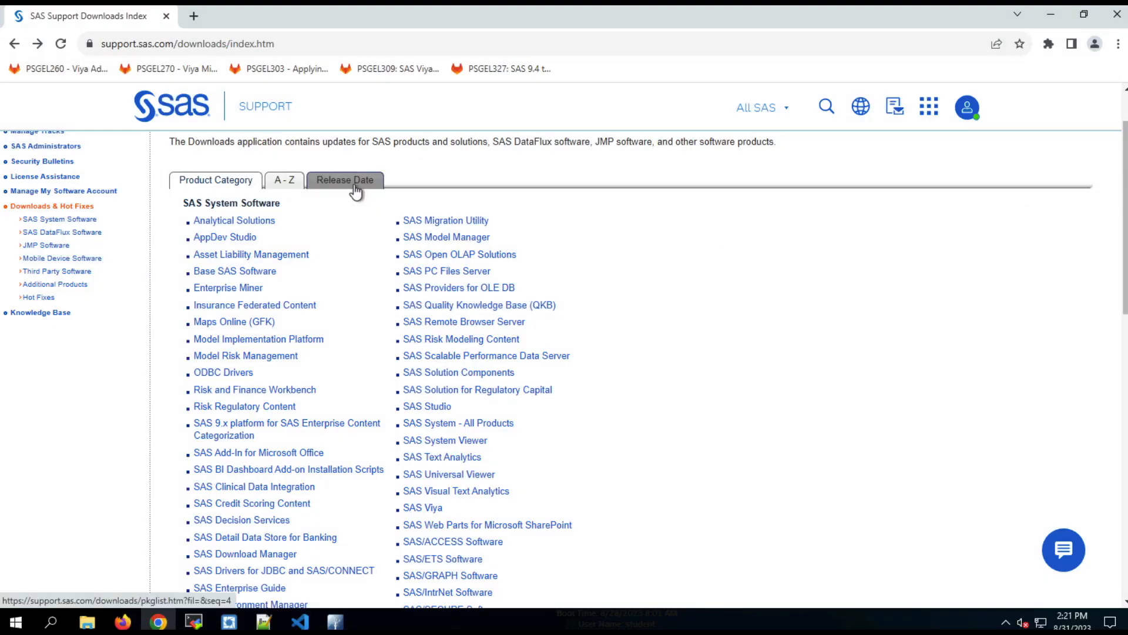
Step: List downloads by release date and open the SAS 9 Content Assessment 2023.08 page
left_click(344, 180)
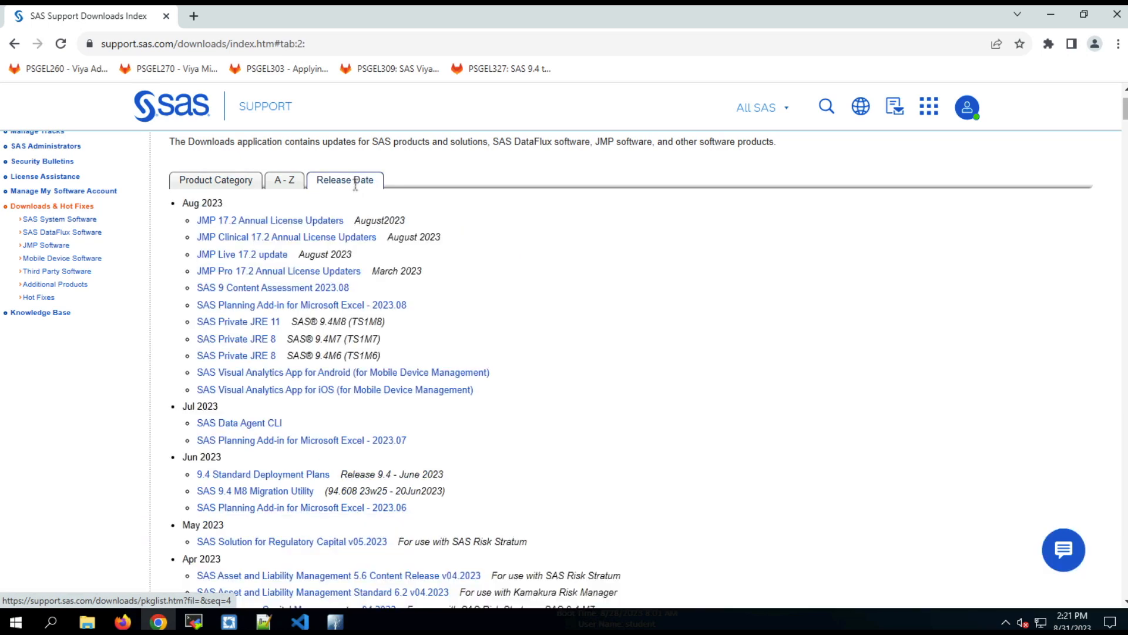
mouse_move(365, 211)
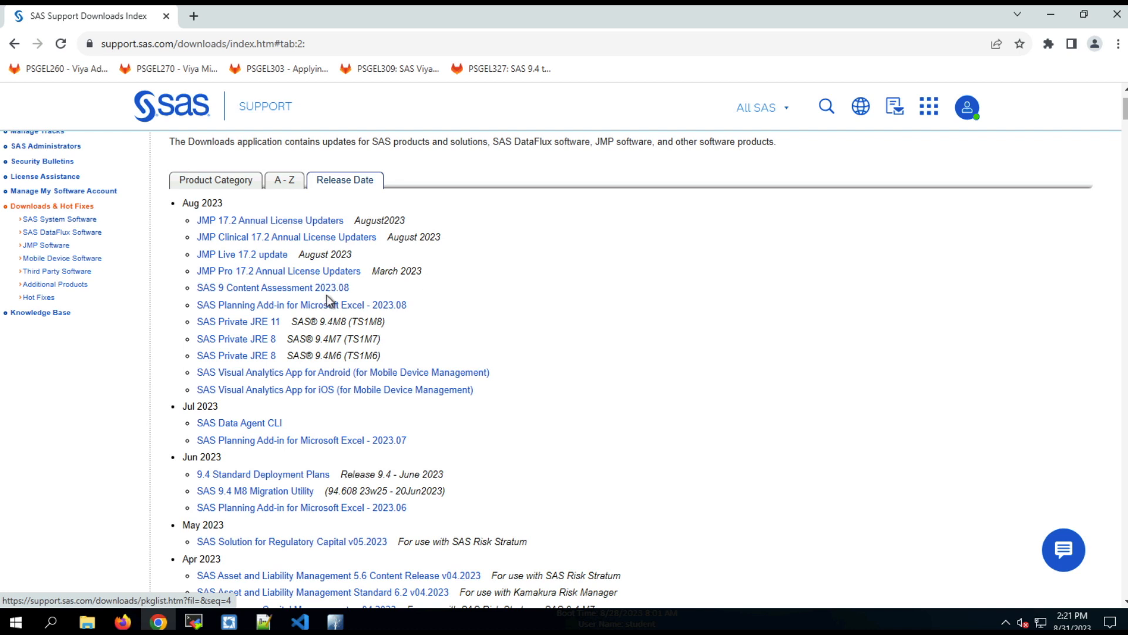
left_click(273, 287)
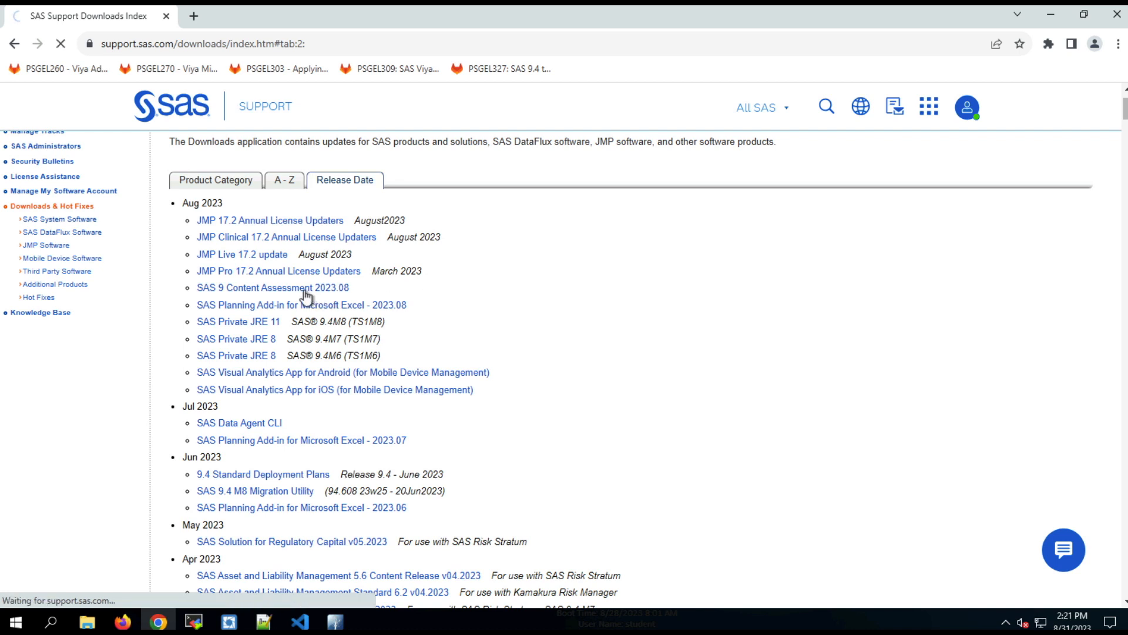
left_click(273, 288)
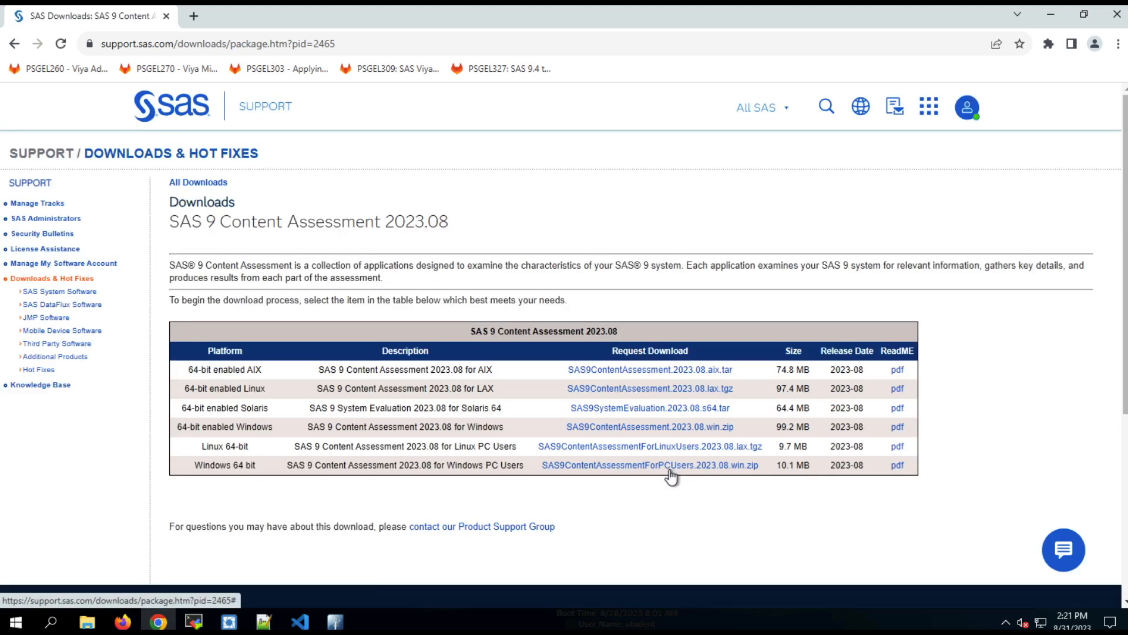
Step: Download SAS9ContentAssessmentForPCUsers.2023.08.win.zip, accepting the license agreement
left_click(648, 464)
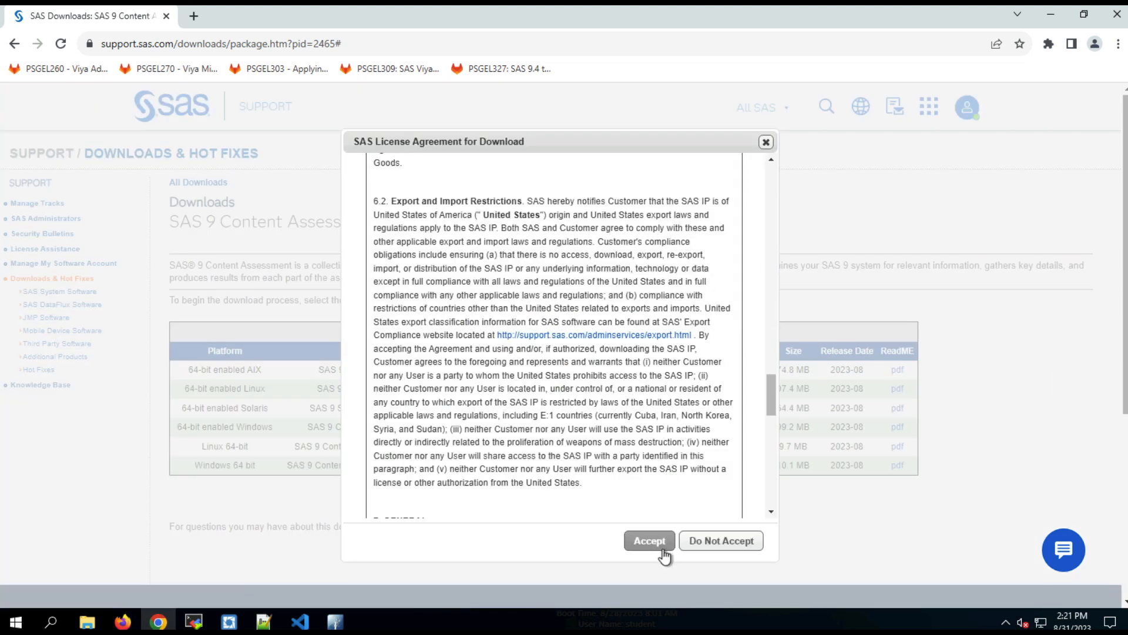
left_click(648, 540)
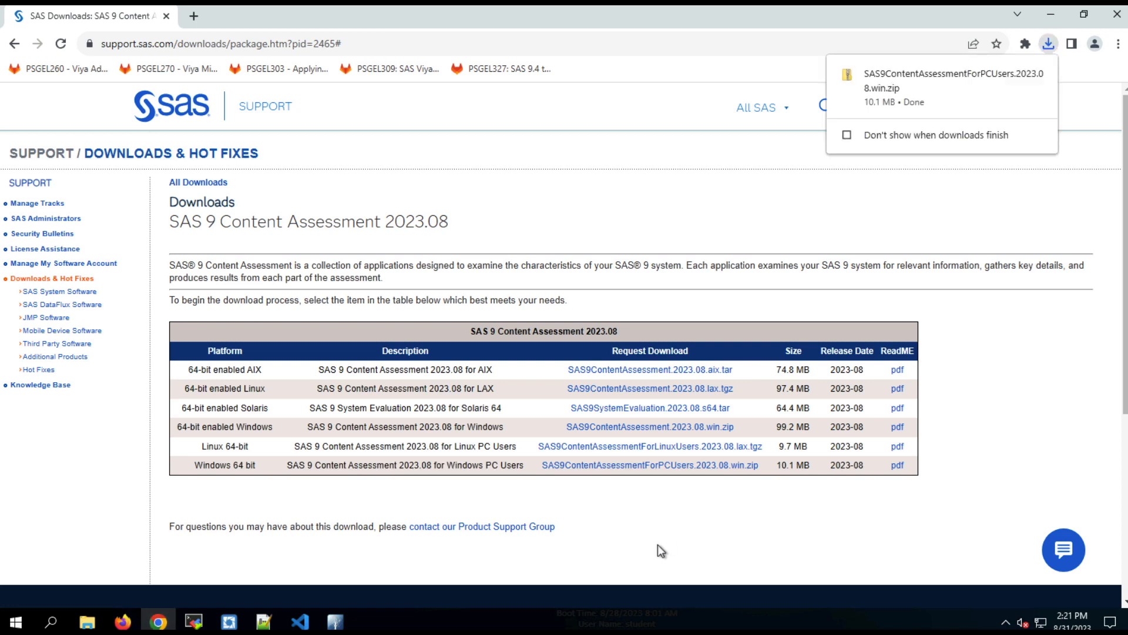
mouse_move(258, 611)
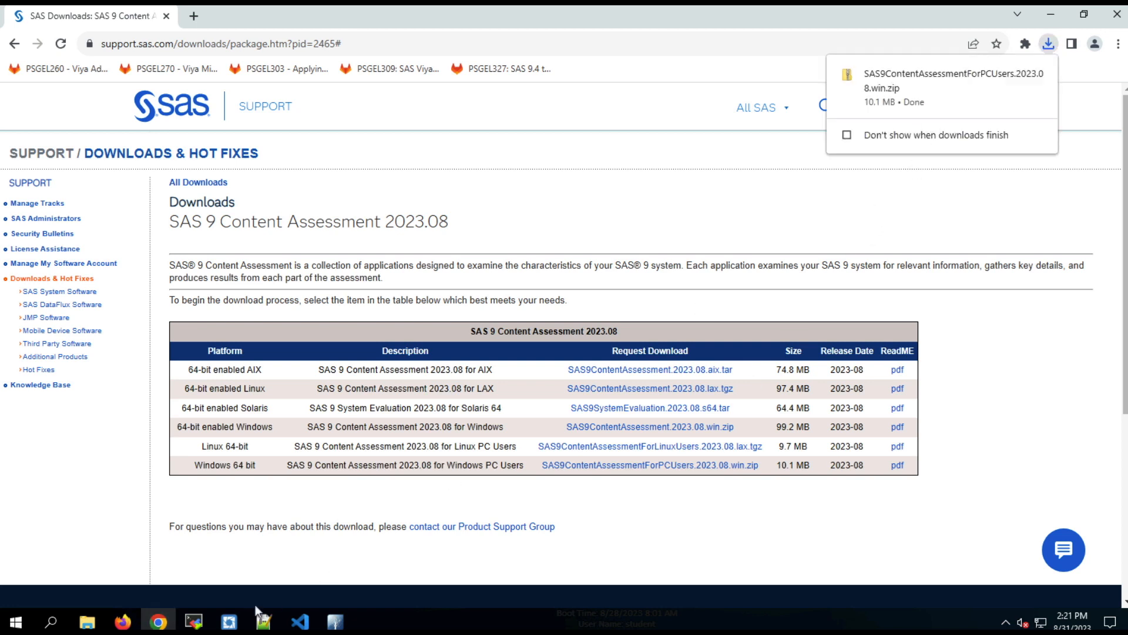
Step: Copy the downloaded assessment zip from Downloads for placing into D:\workshop
left_click(87, 621)
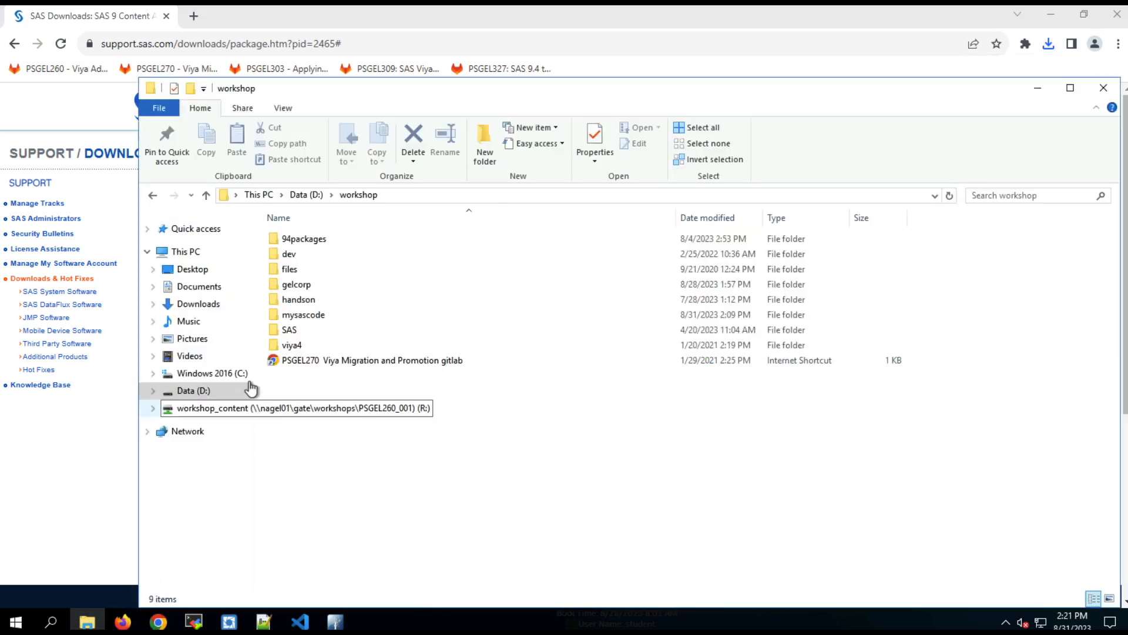
left_click(198, 303)
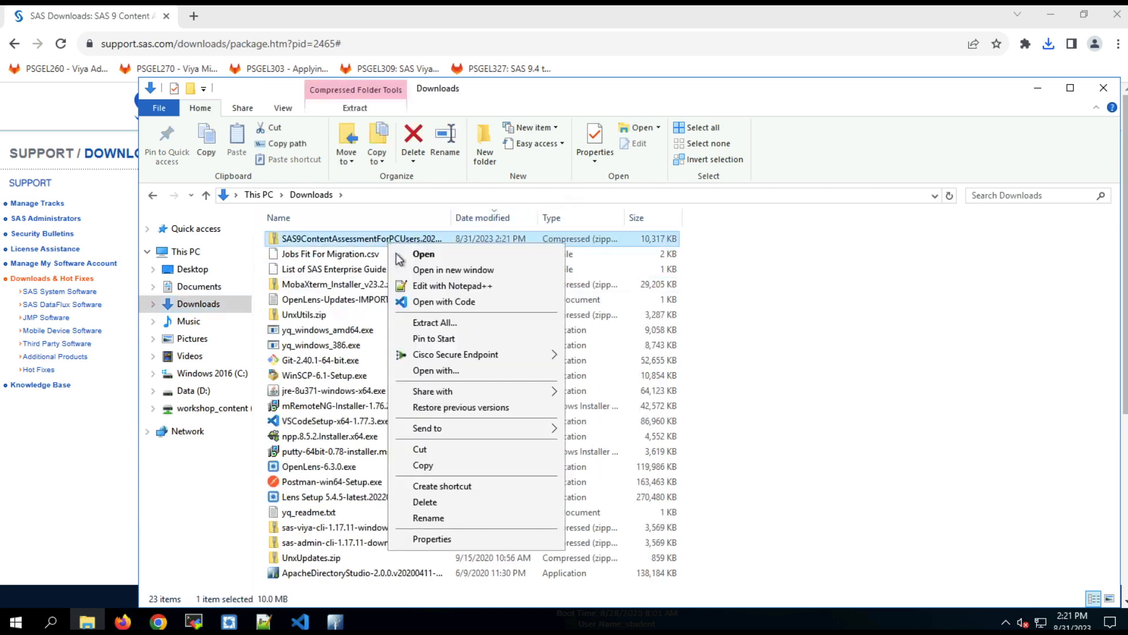
left_click(222, 417)
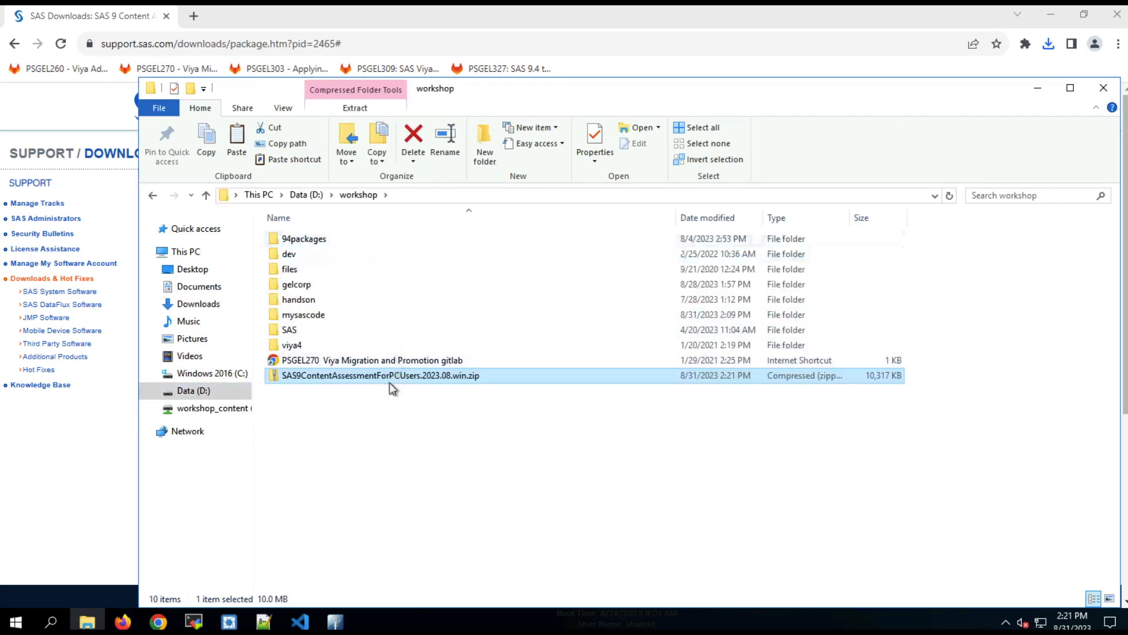
Step: Extract the zip into D:\workshop\SAS9ContentAssessmentForPCUsers, trimming the version suffix from the folder name
right_click(380, 375)
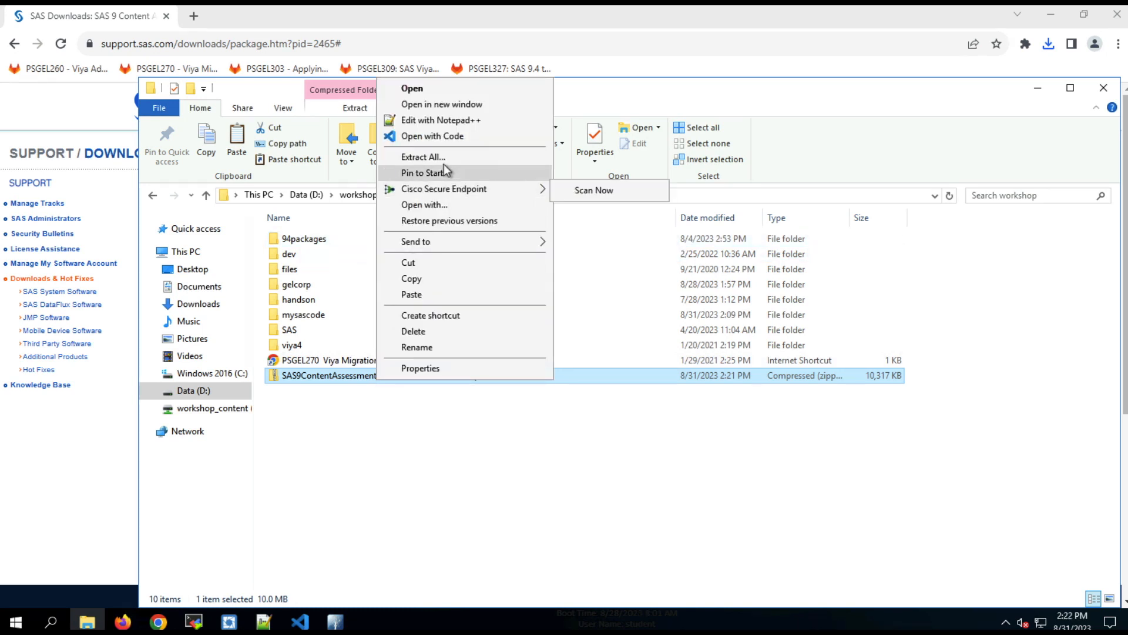
left_click(423, 157)
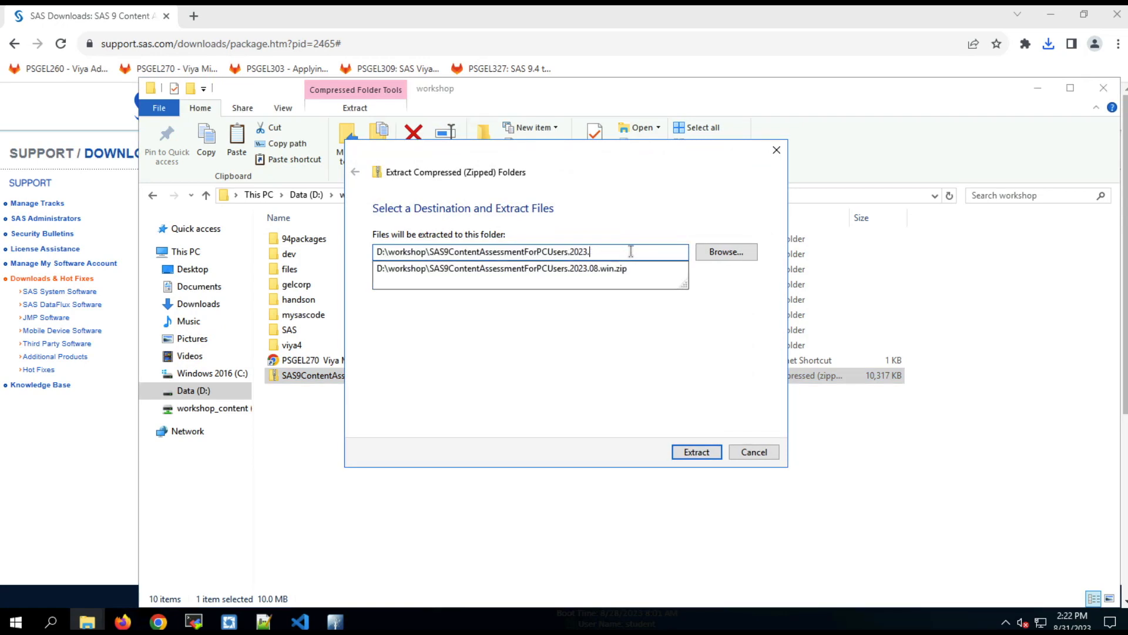
key("Backspace")
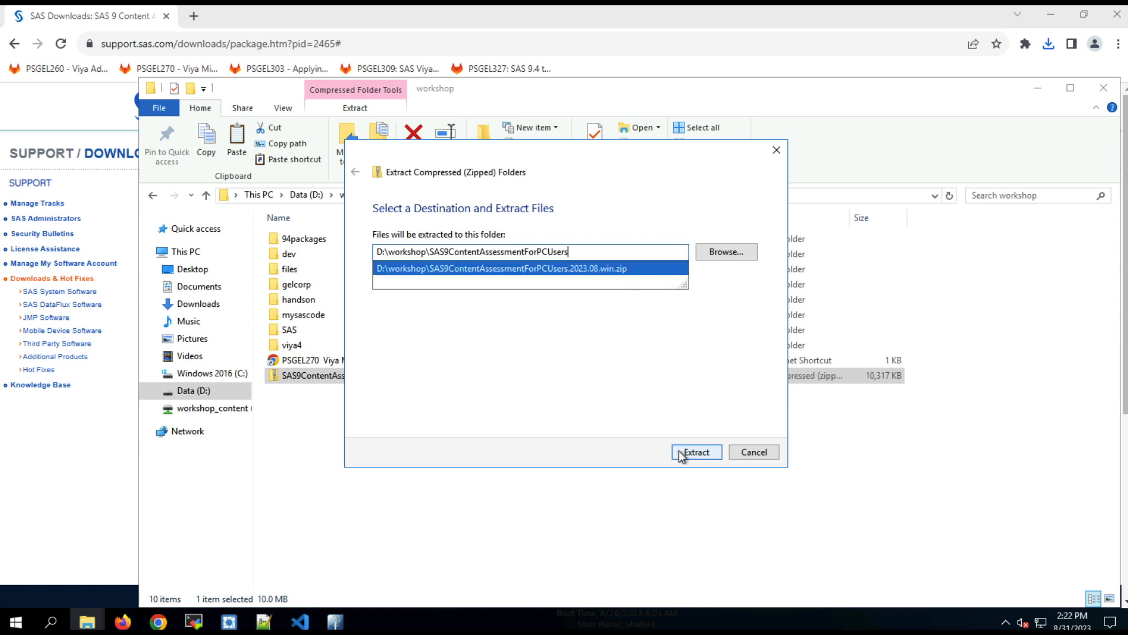
left_click(695, 451)
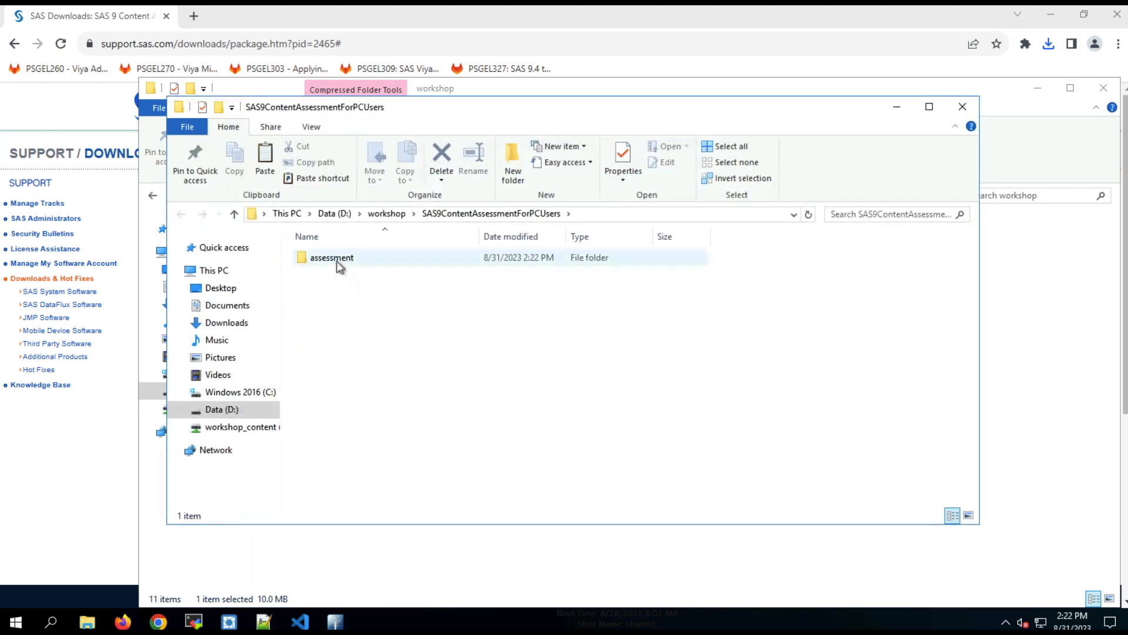
Step: Open the extracted assessment folder and bring up setup.txt in Notepad++
double_click(332, 256)
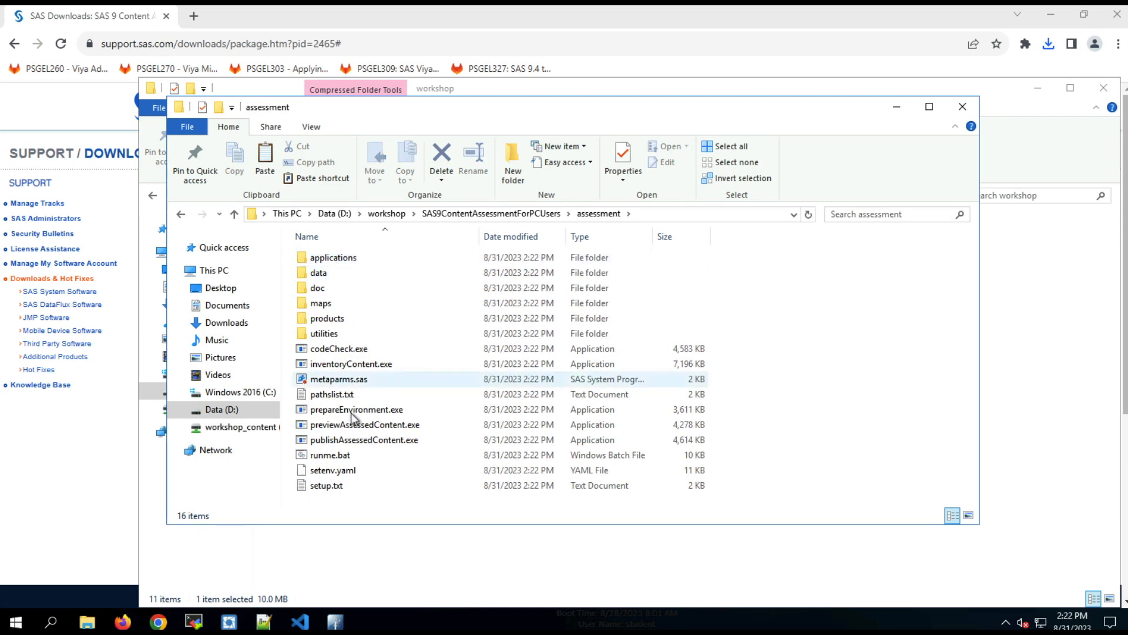
left_click(327, 485)
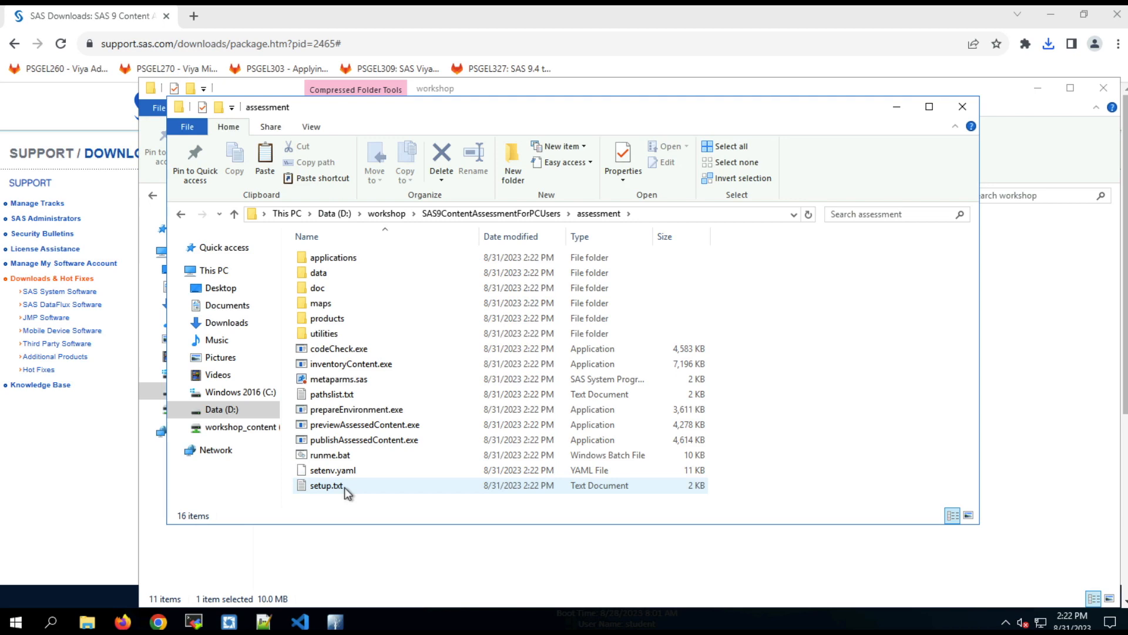
double_click(326, 485)
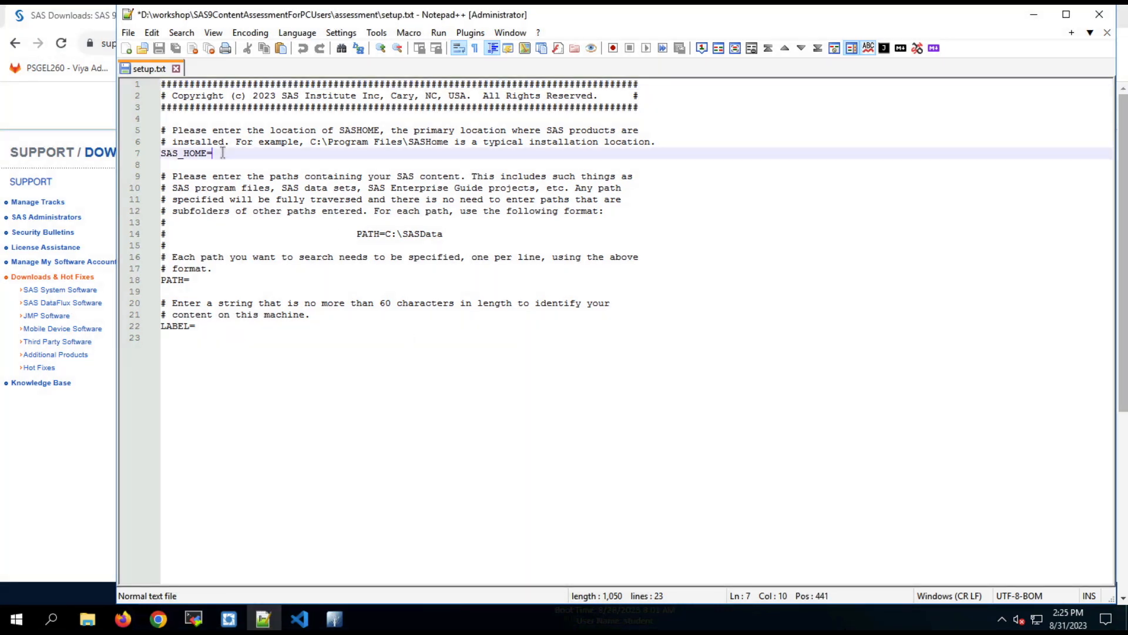
Step: Set SAS_HOME to D:\Program Files\SASHome in setup.txt
type("D:\\")
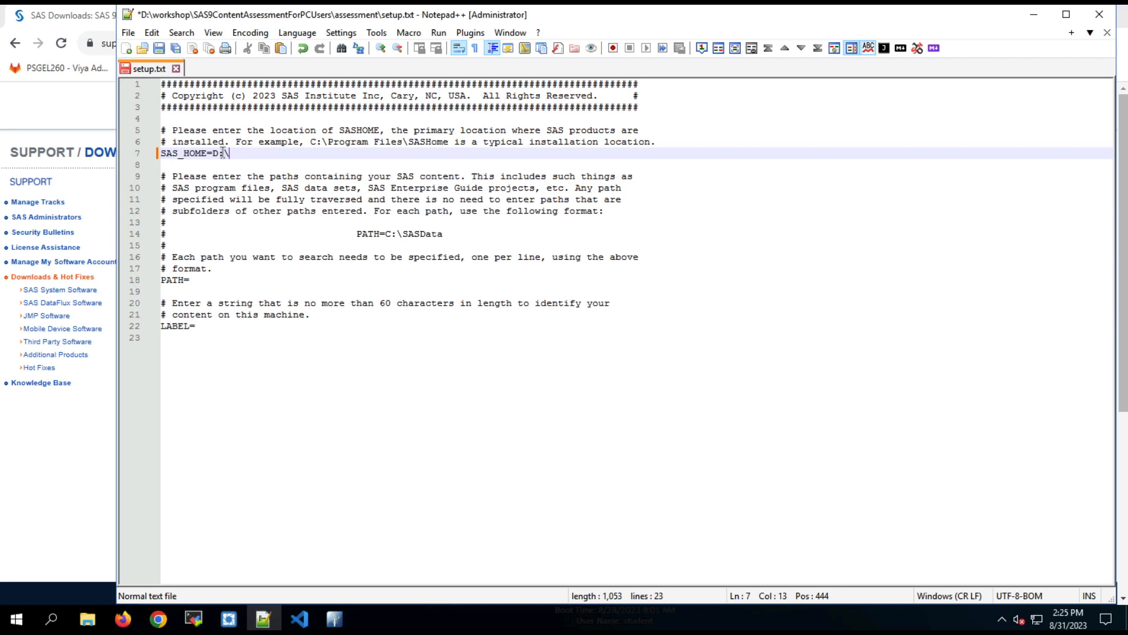
type("Program")
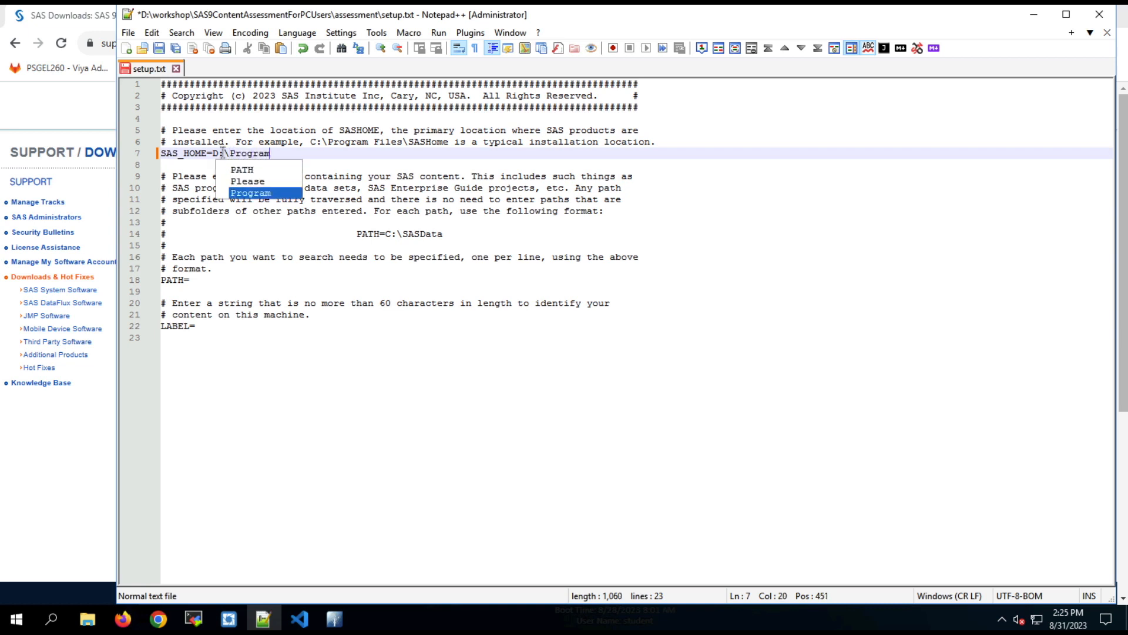
type("Files\\SASHome")
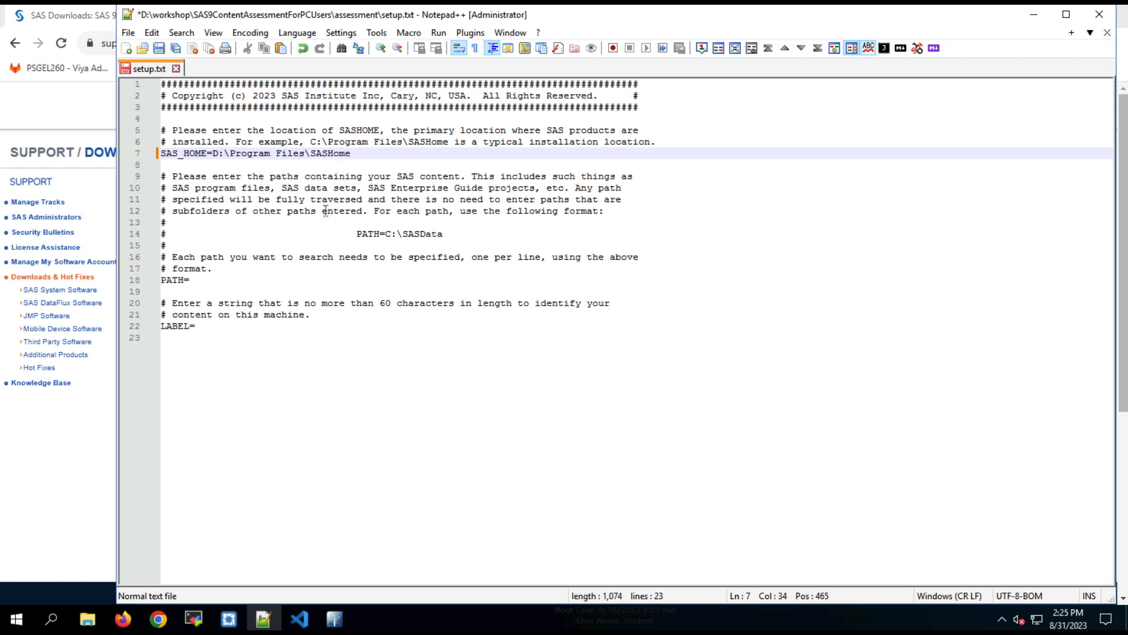
Step: Set PATH to d:\workshop\gelcorp and LABEL to MyPC, then save setup.txt
left_click(219, 280)
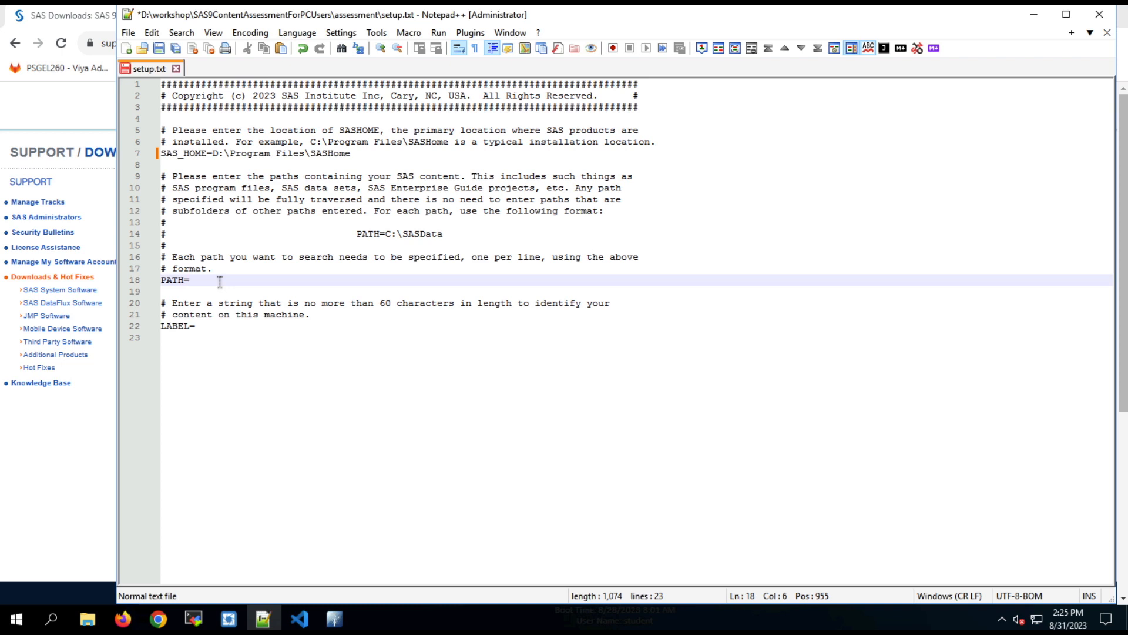
type("d:\\")
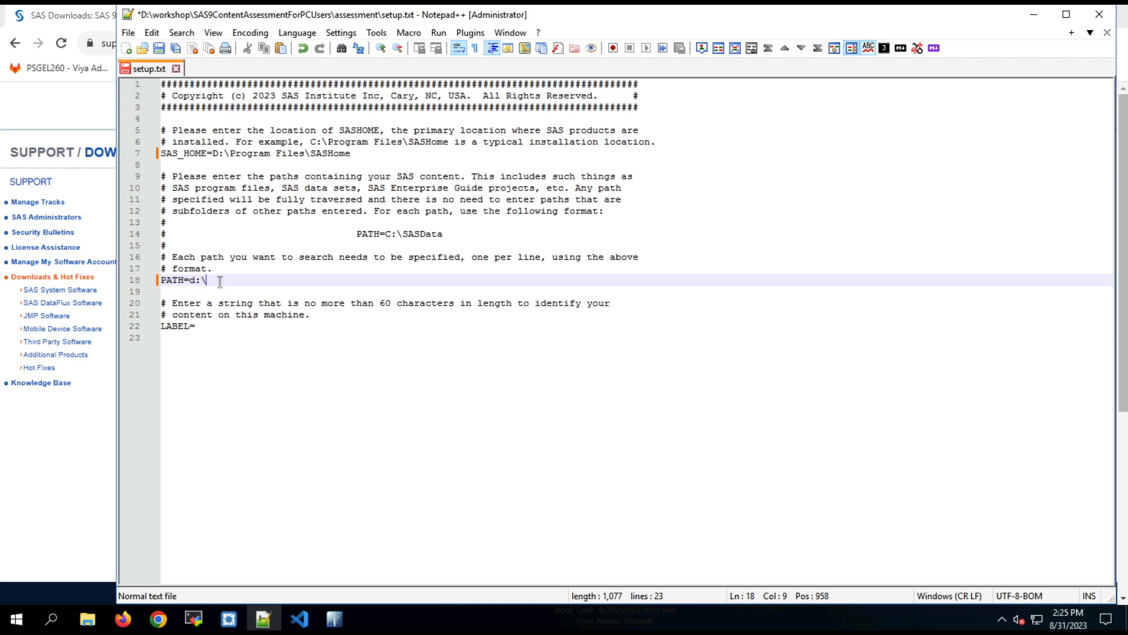
type("worksho")
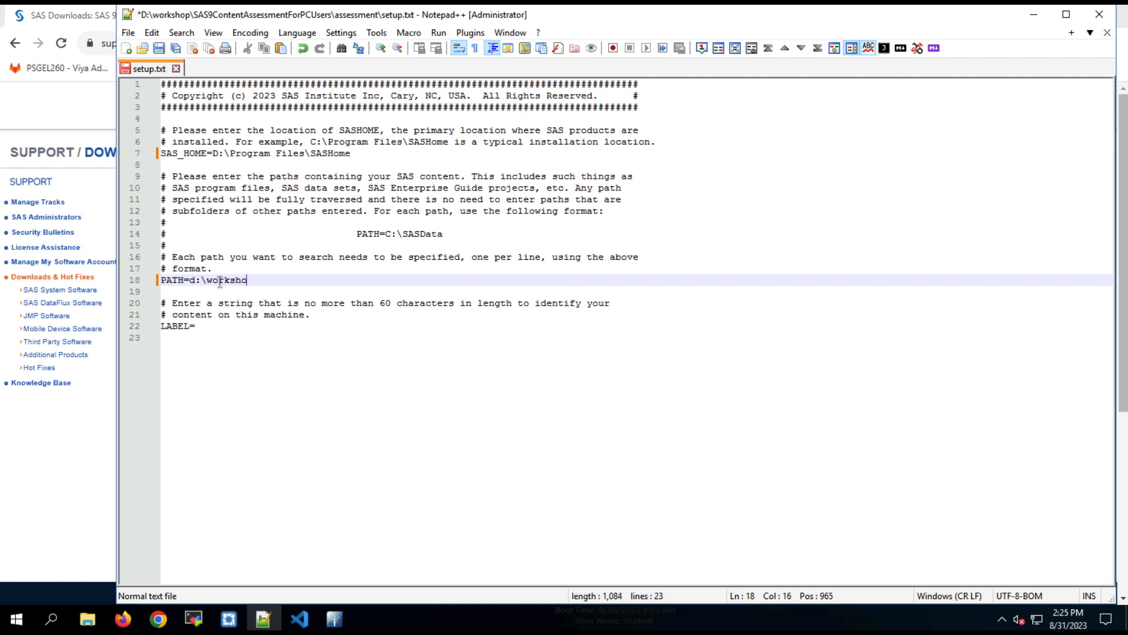
type("p\\gelcorp")
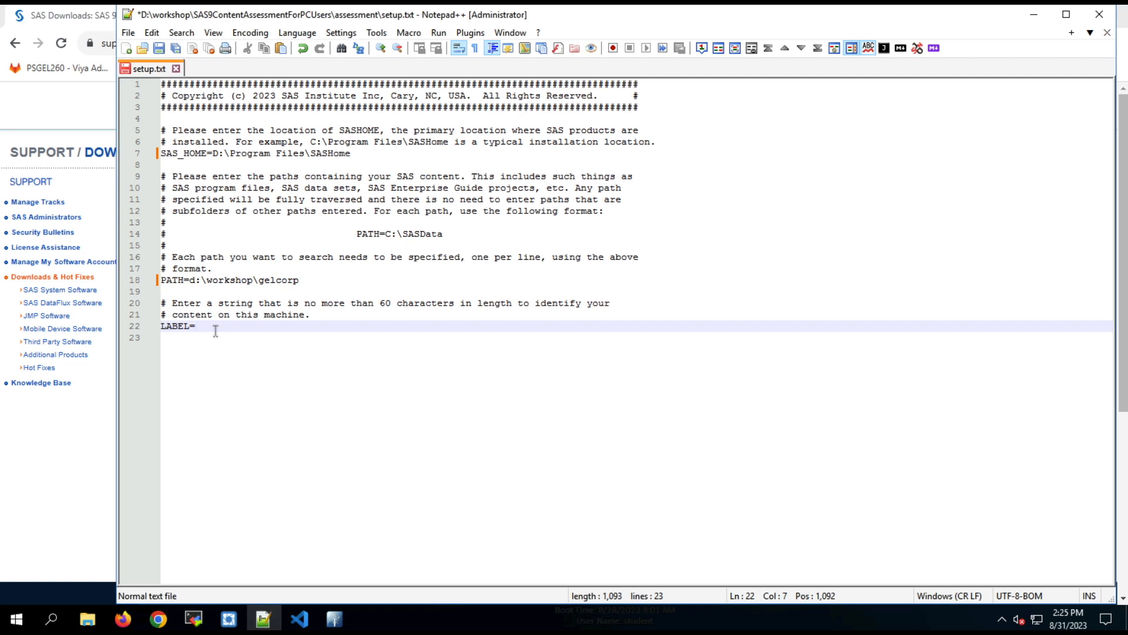
type("MyPC")
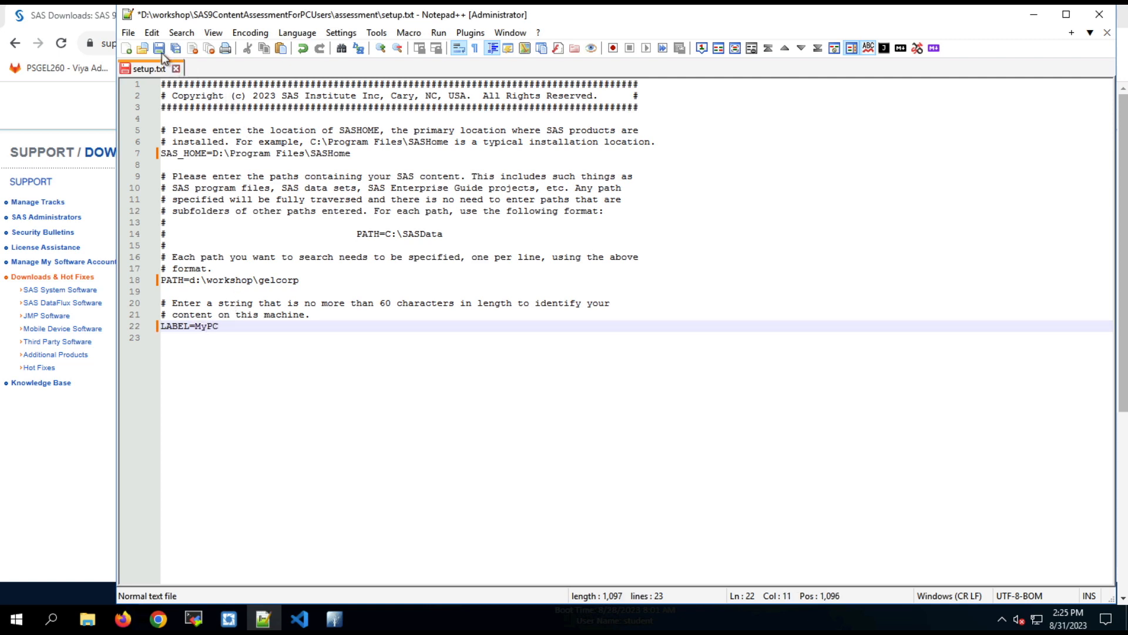
left_click(159, 48)
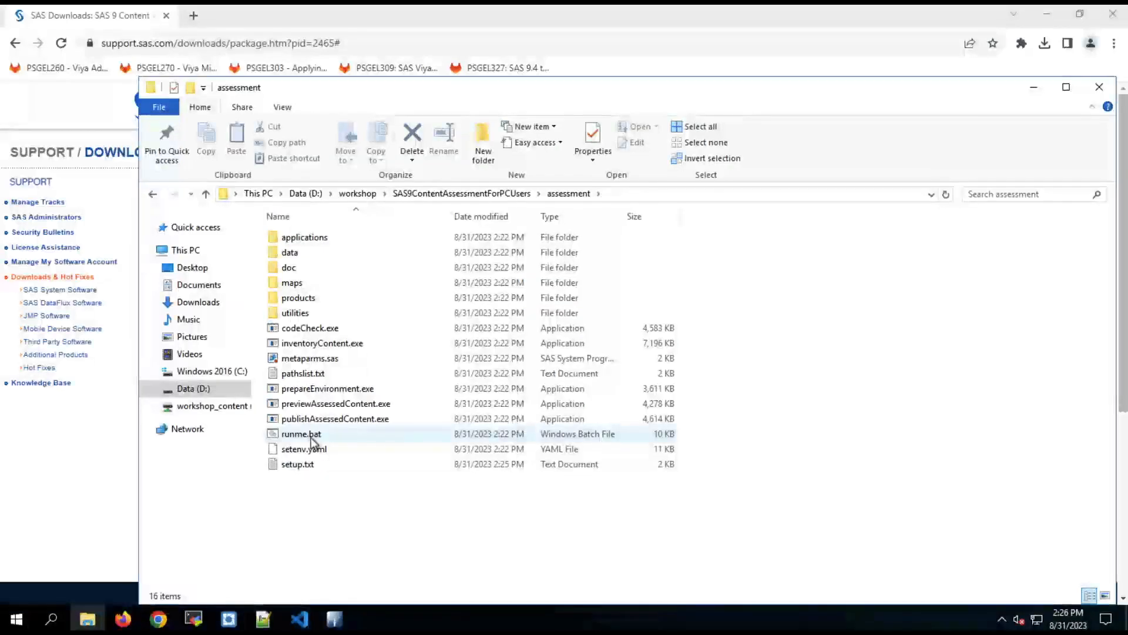
Step: Run runme.bat in the Command Prompt until Inventory and Code Check complete
double_click(301, 433)
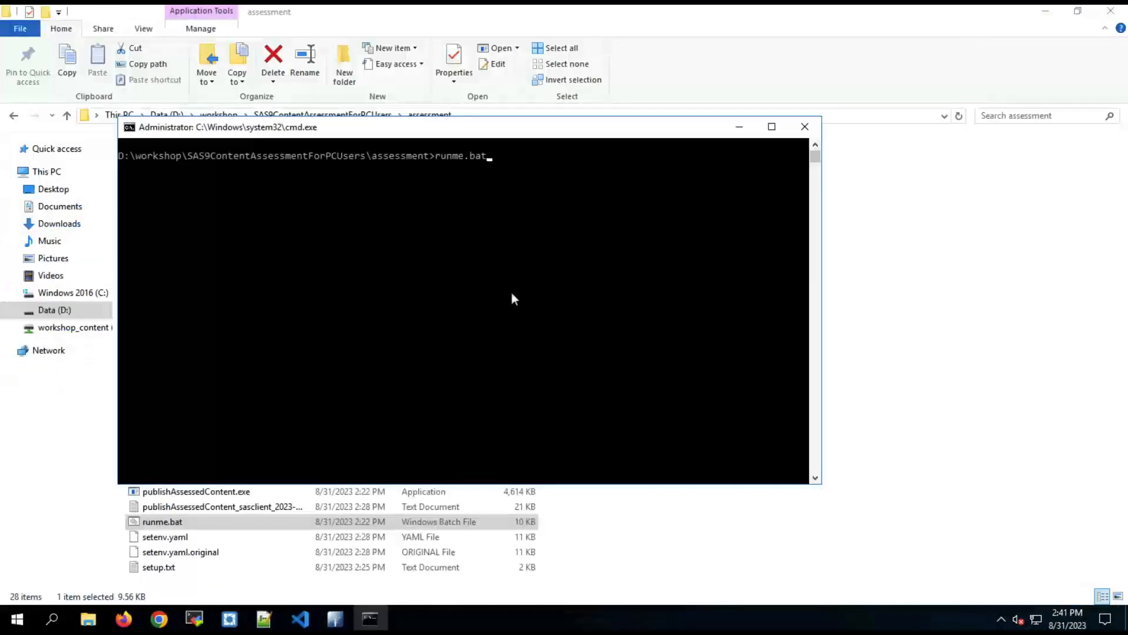
key("enter")
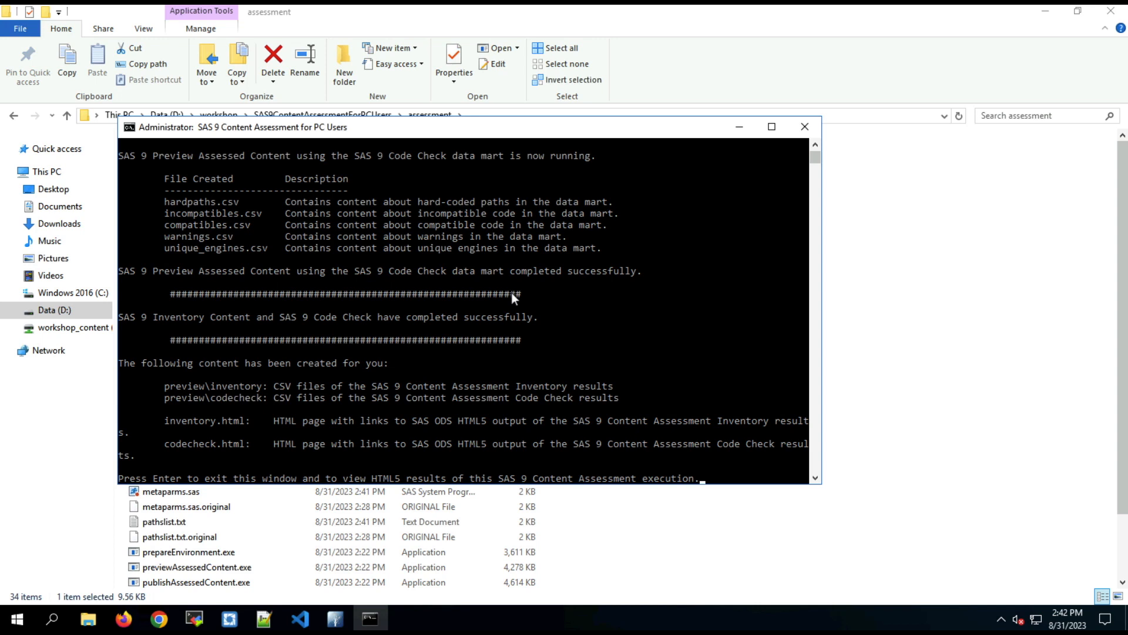
mouse_move(516, 305)
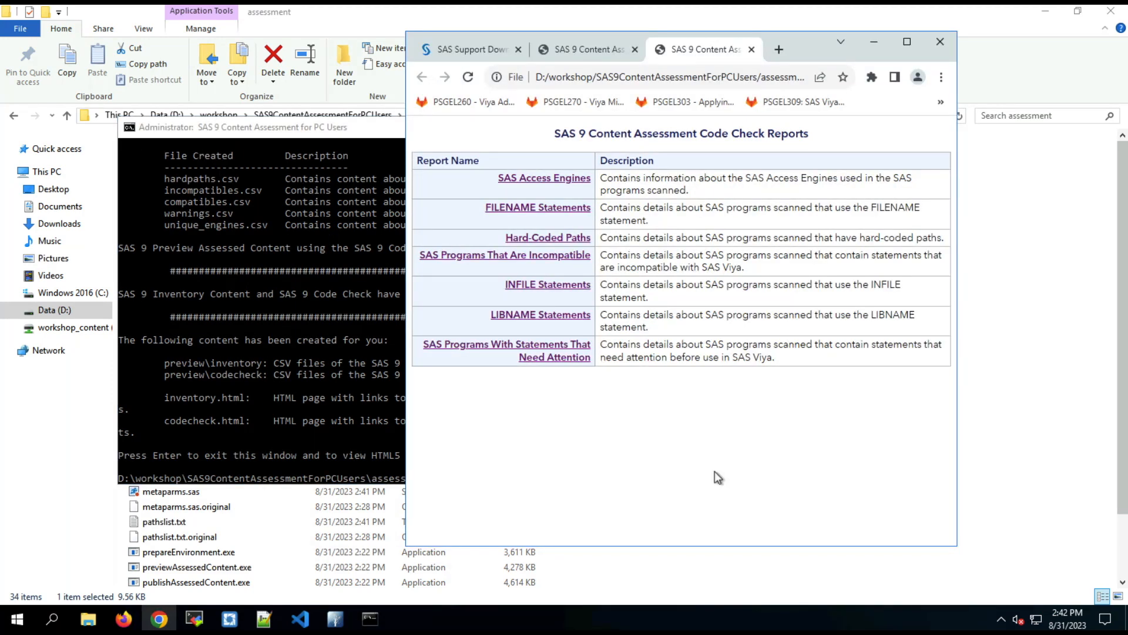
mouse_move(734, 163)
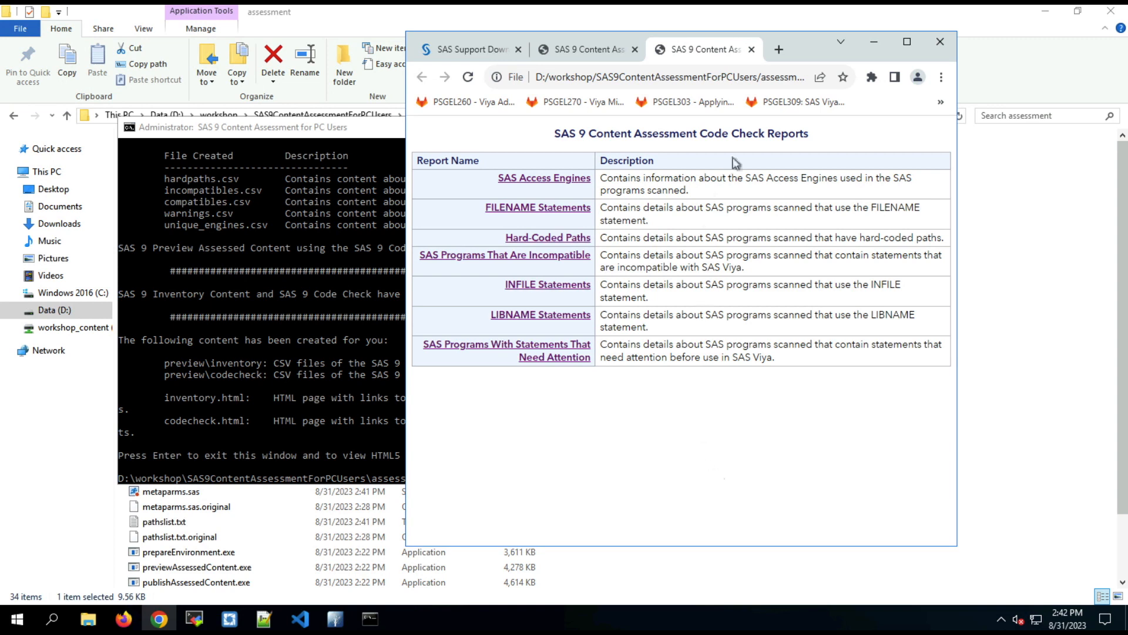
Step: Open the Artifacts report from the Inventory Reports page in a maximized browser
left_click(583, 49)
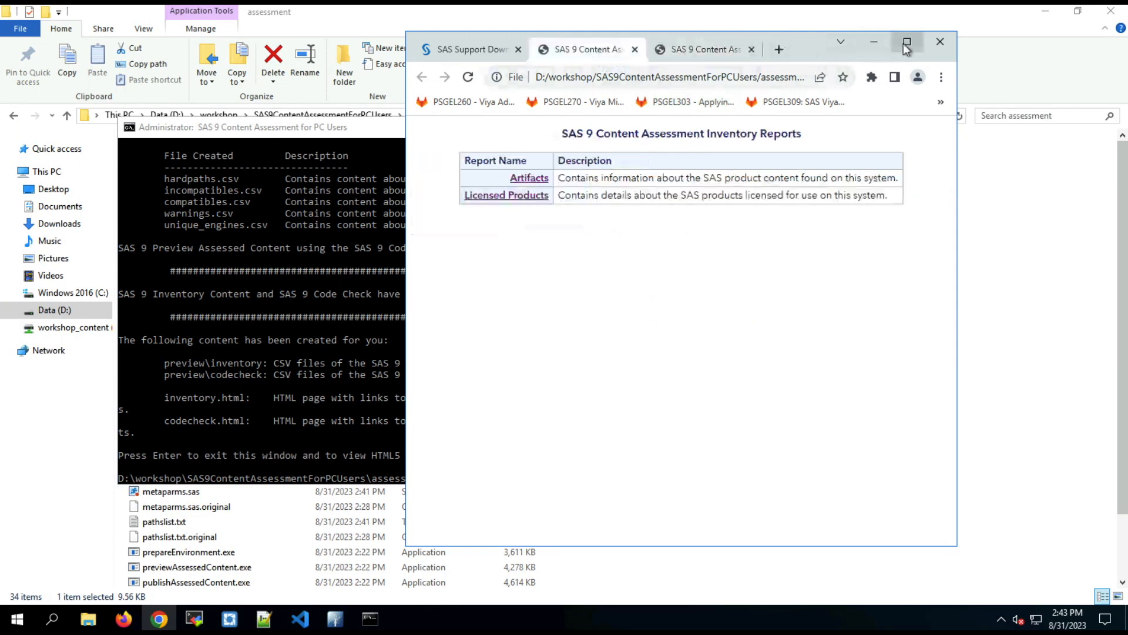
left_click(906, 42)
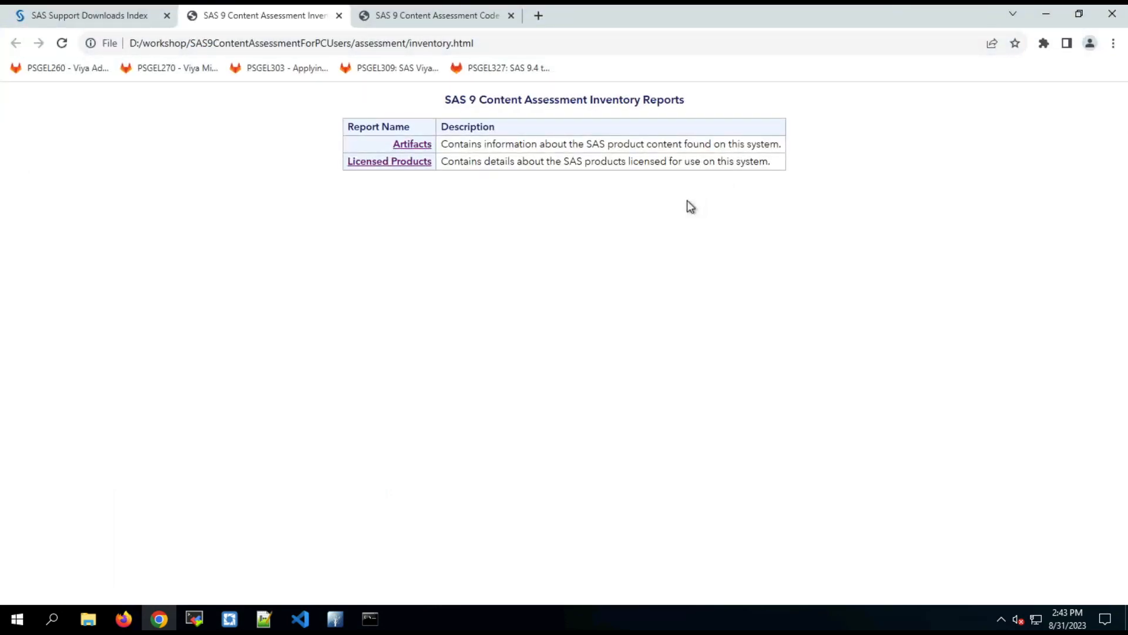
mouse_move(439, 252)
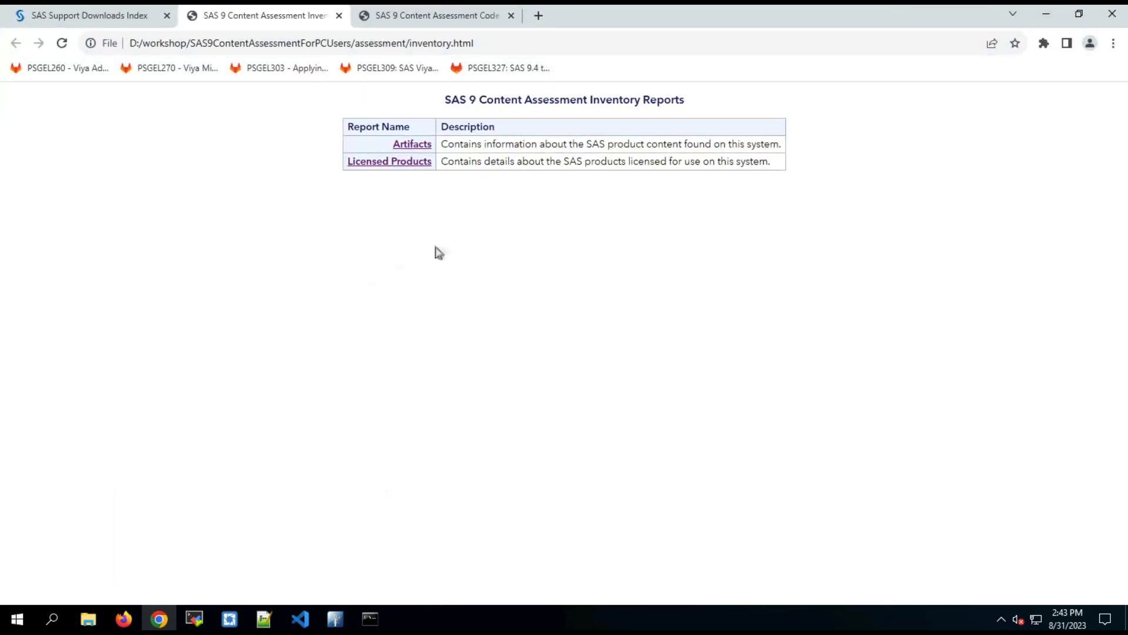
left_click(412, 143)
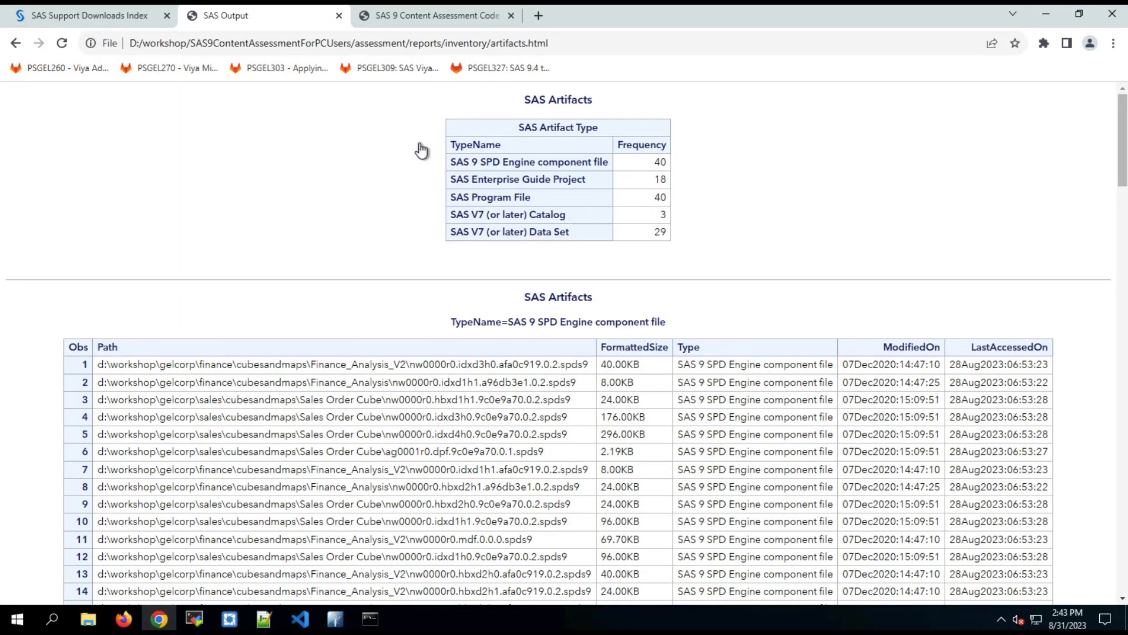
mouse_move(442, 336)
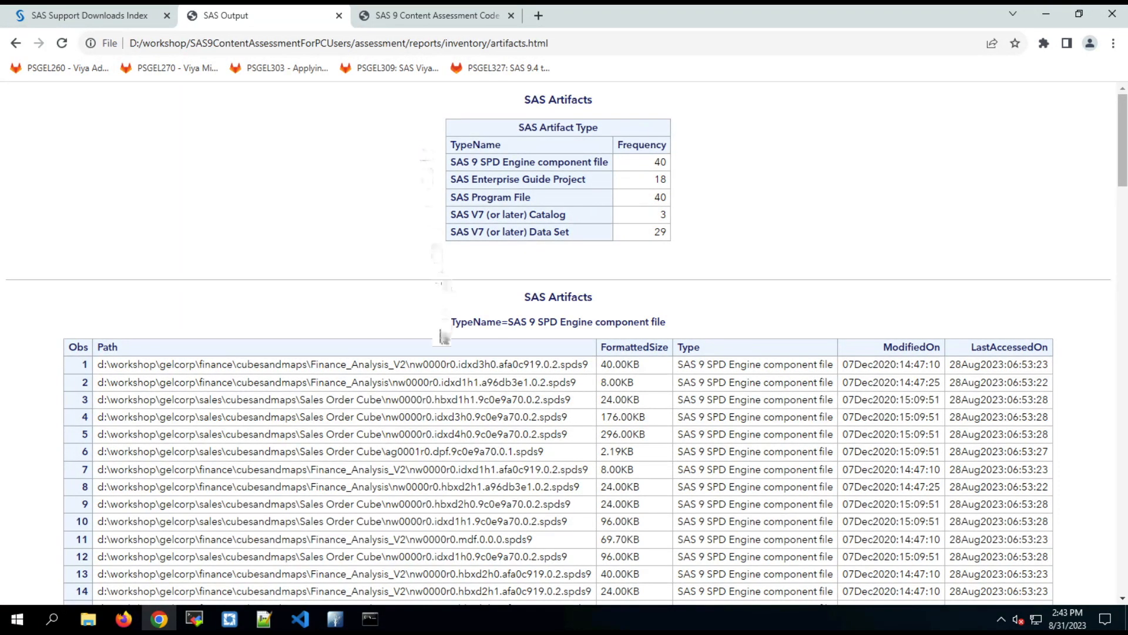
Step: Scroll through the SPD files, EG projects, programs, catalogs and data sets tables
scroll("down", 3)
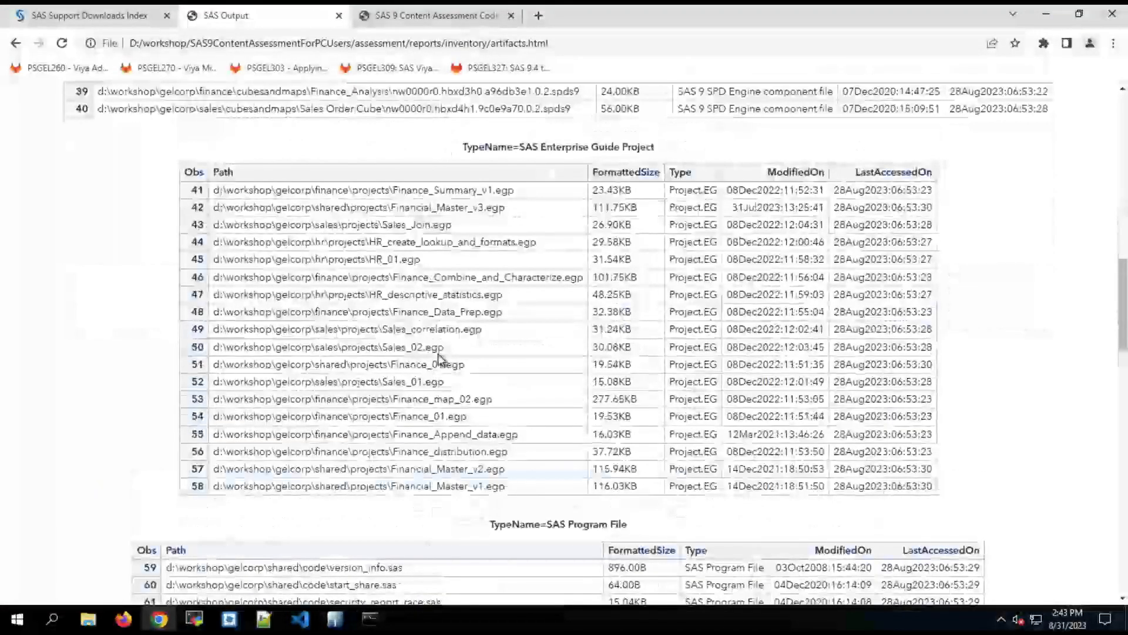
scroll("down", 3)
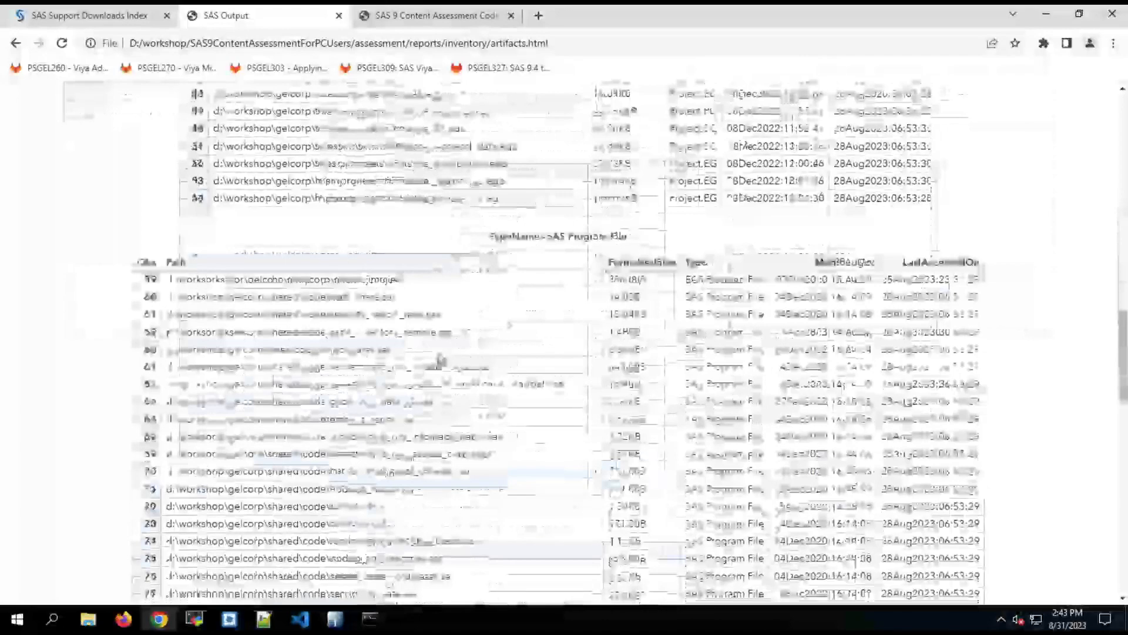
scroll("down", 3)
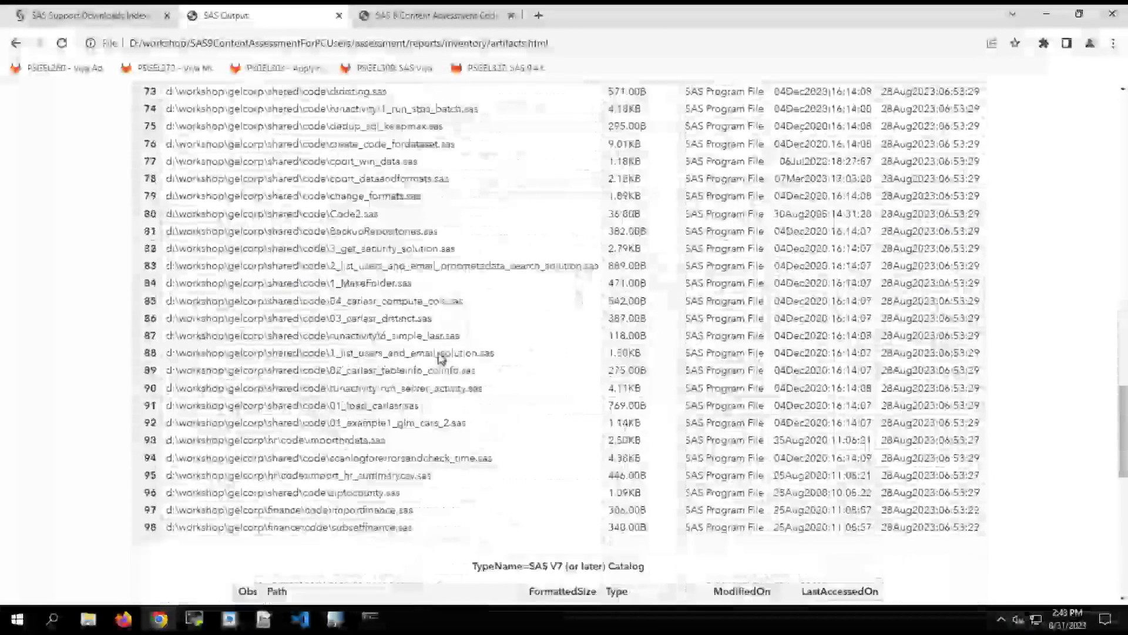
scroll("down", 3)
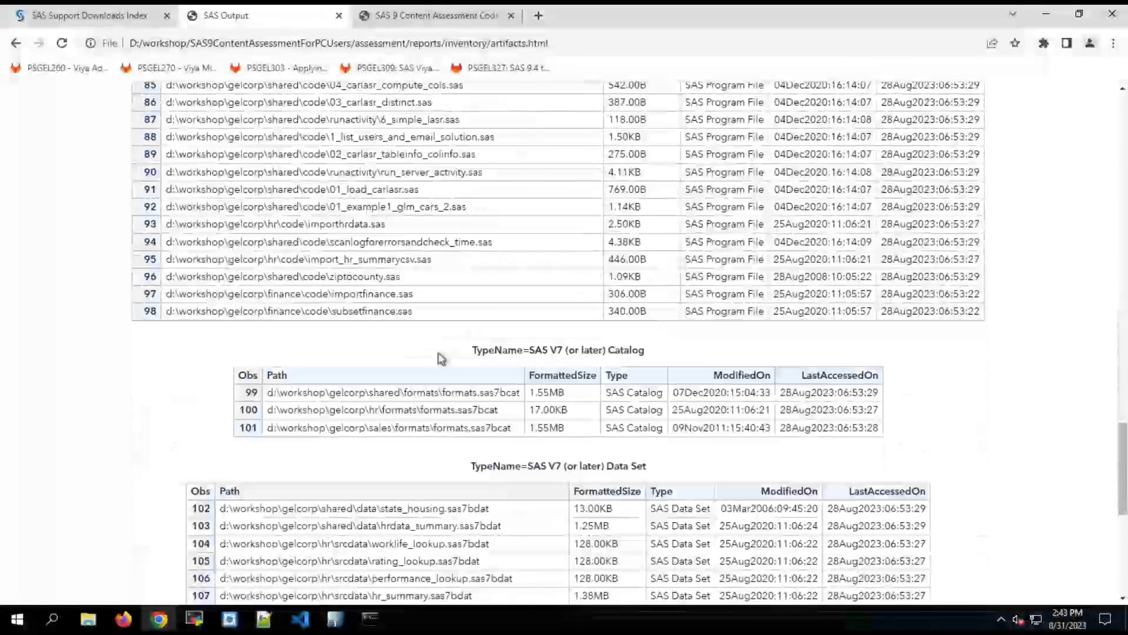
scroll("down", 3)
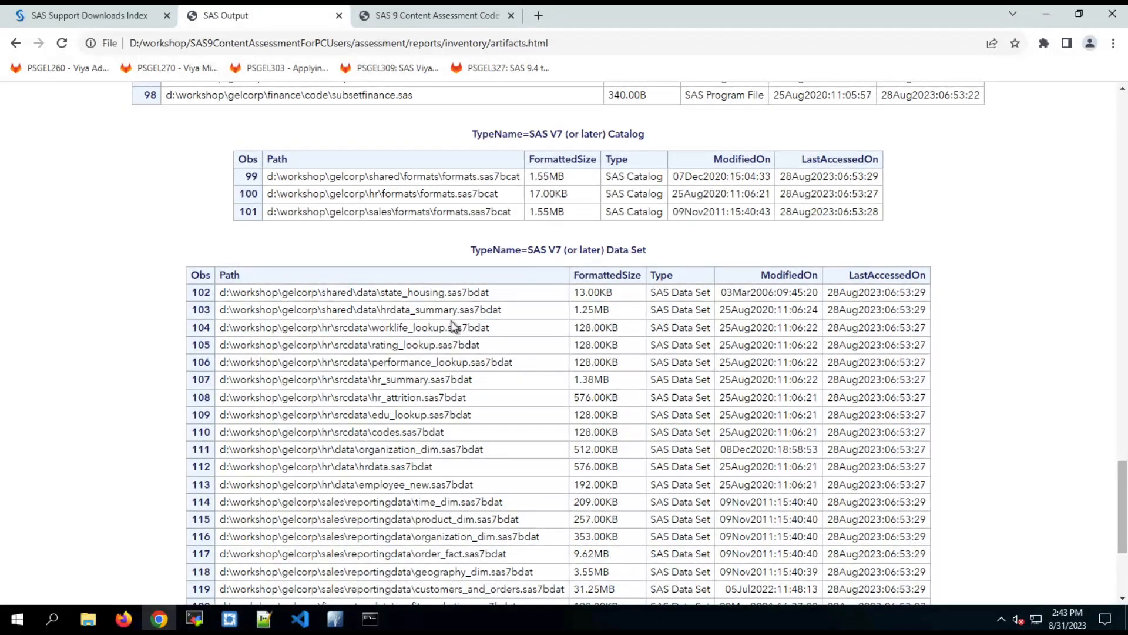
Step: Review the FILENAME Statements report from the Code Check Reports page
left_click(436, 15)
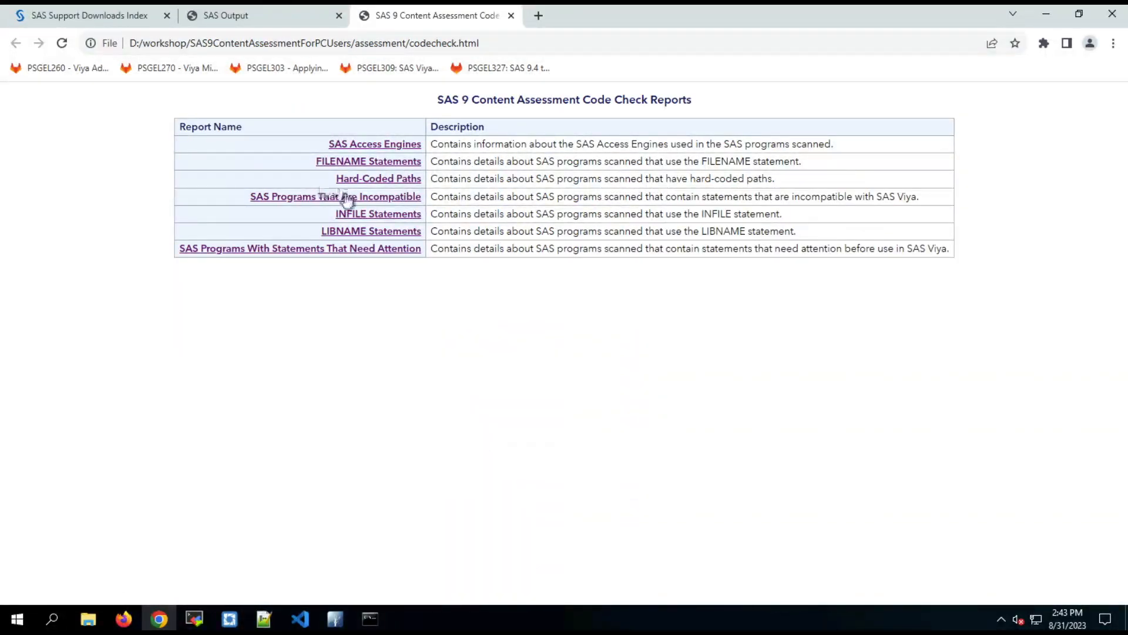
left_click(374, 144)
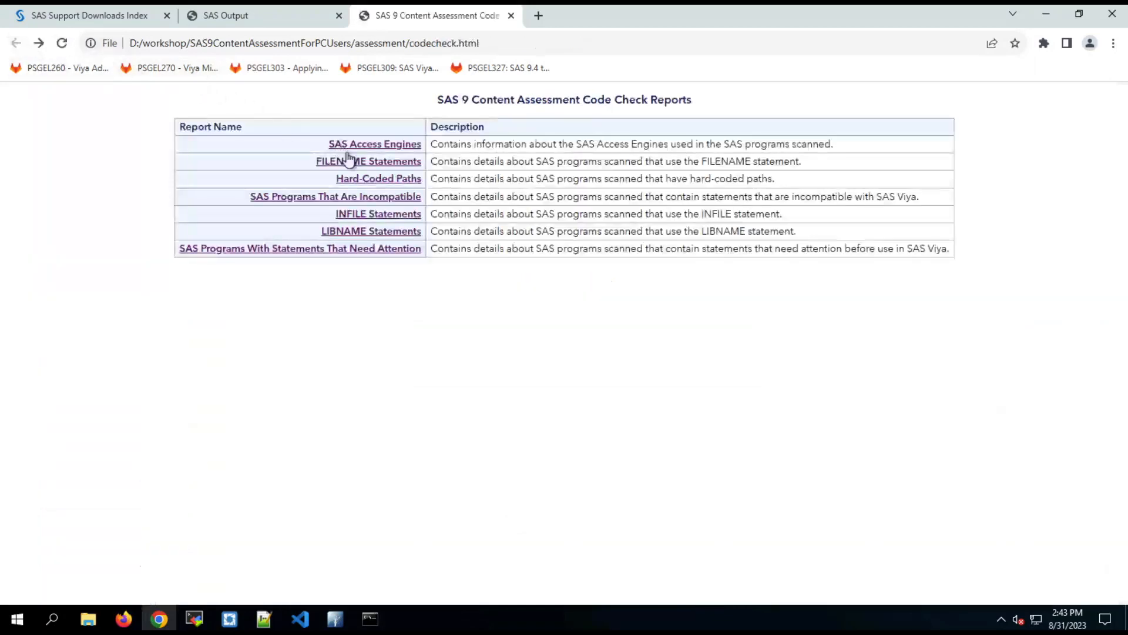
left_click(367, 161)
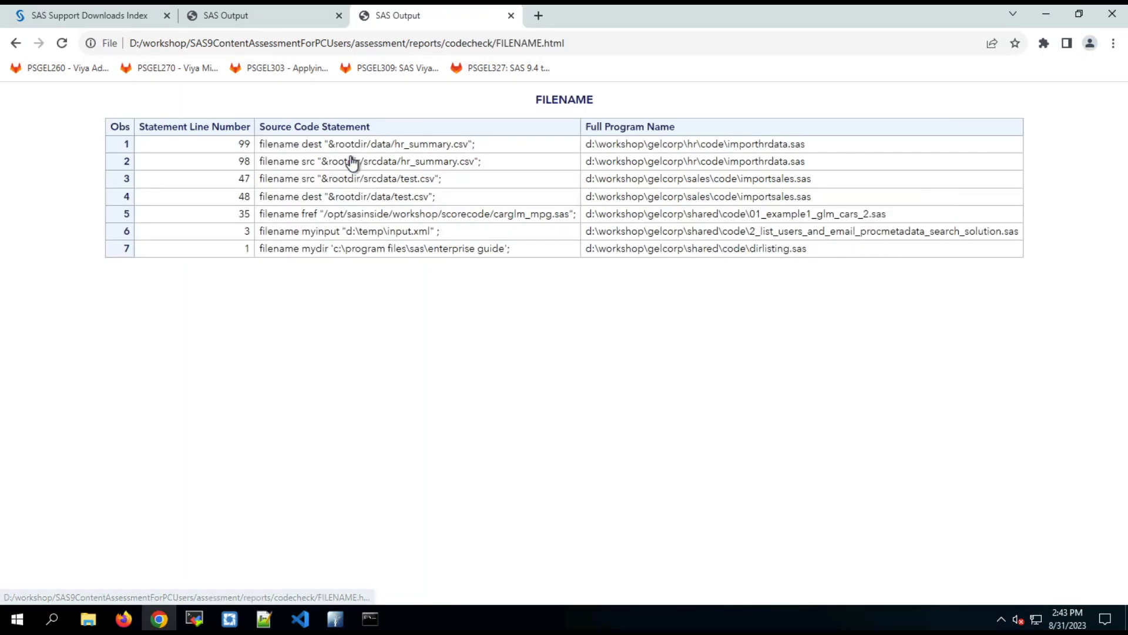
mouse_move(300, 356)
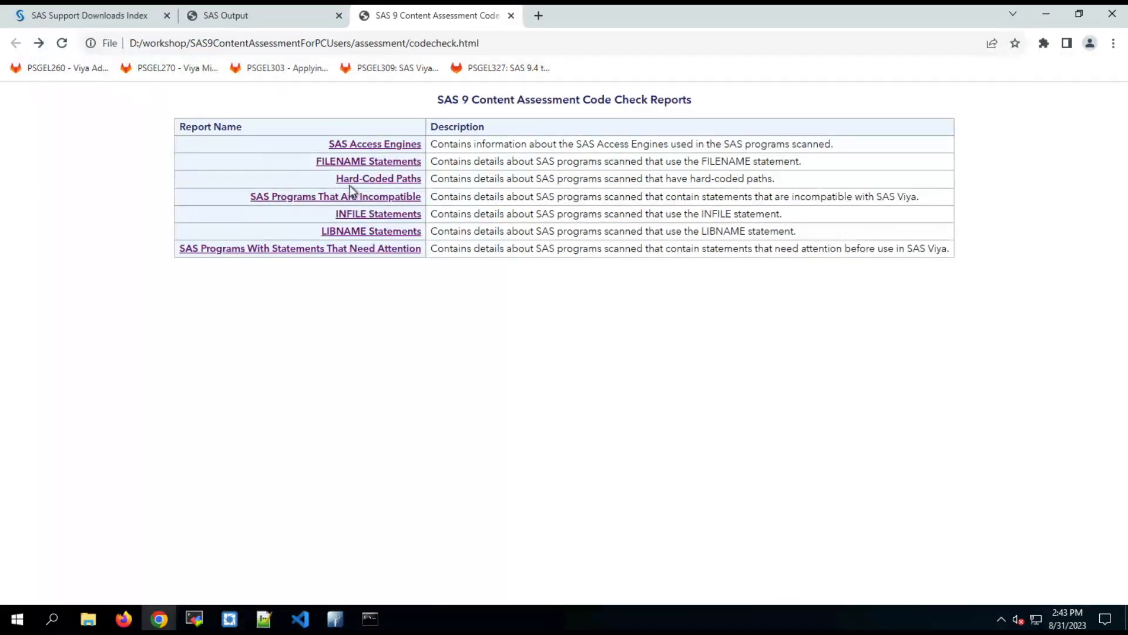
Step: Review the Hard-Coded Paths code check report
left_click(378, 178)
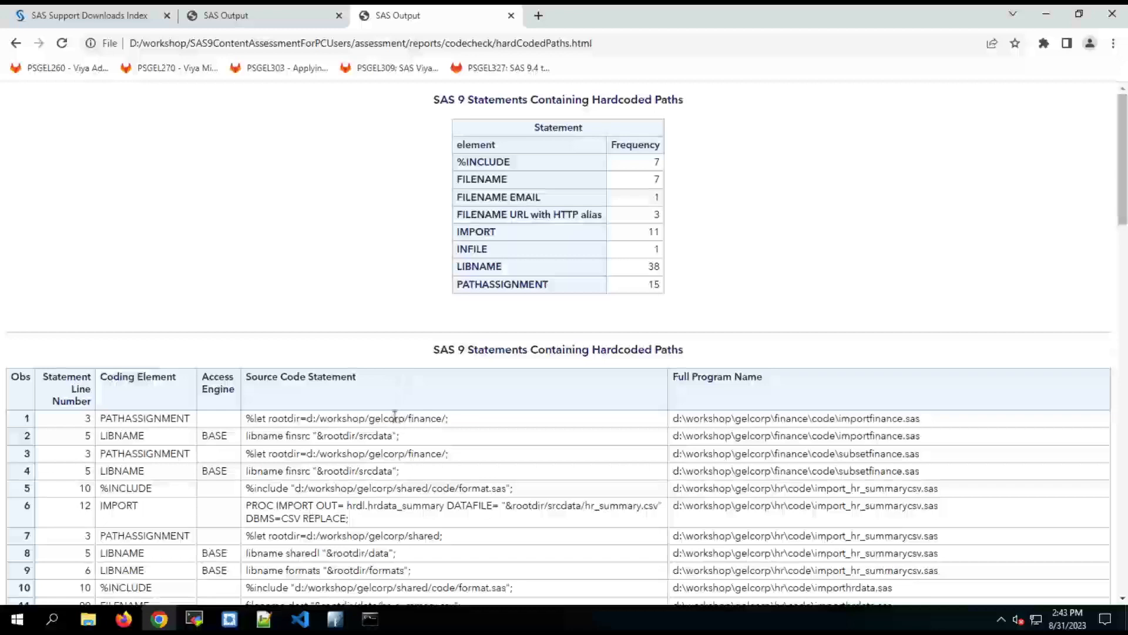
scroll("down", 3)
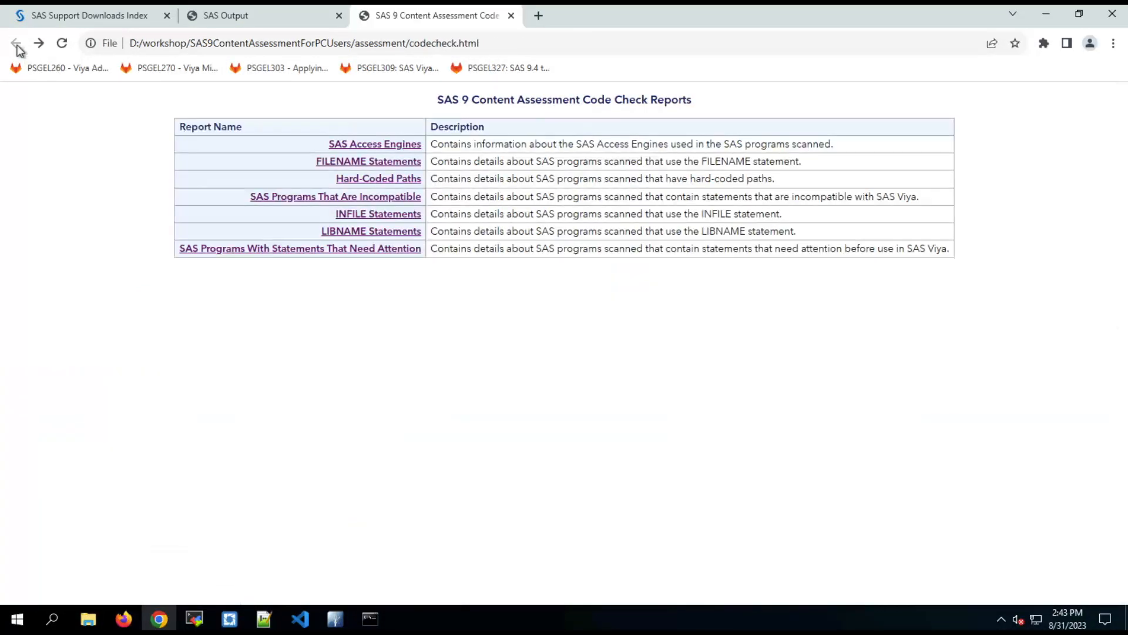
mouse_move(336, 202)
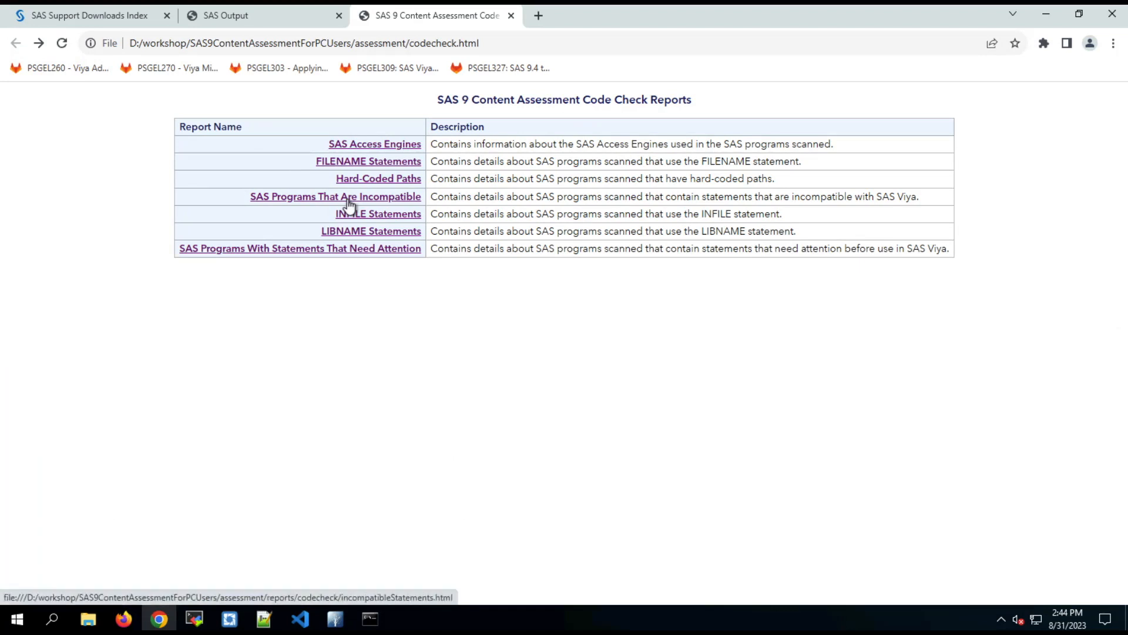
Step: Review the Viya-incompatible SAS programs report and return to the report list
left_click(336, 196)
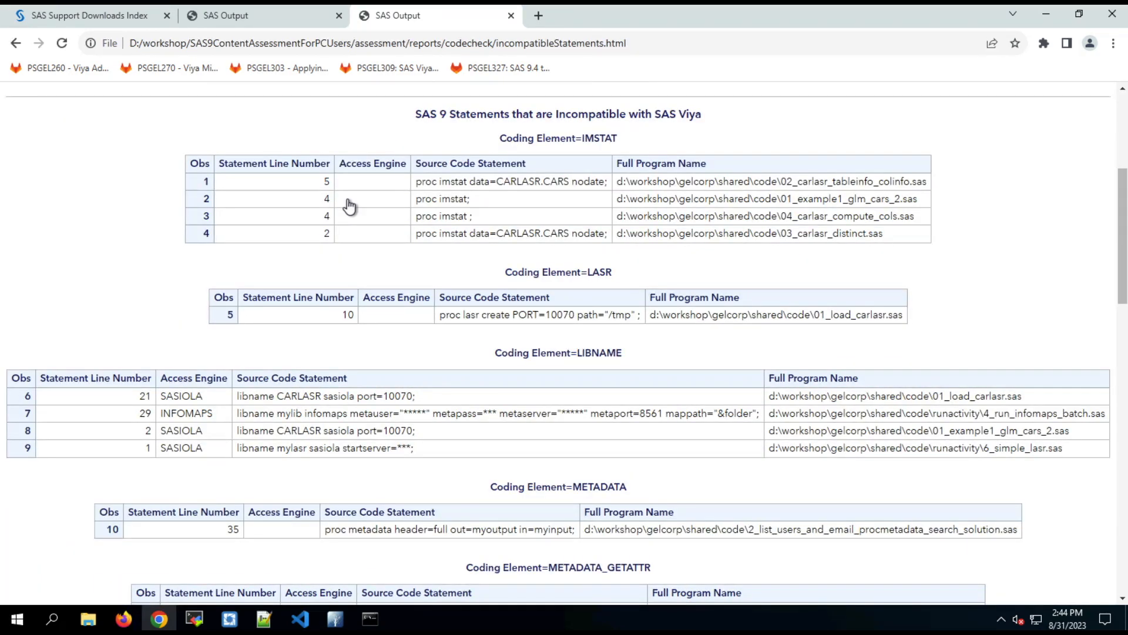
scroll("down", 3)
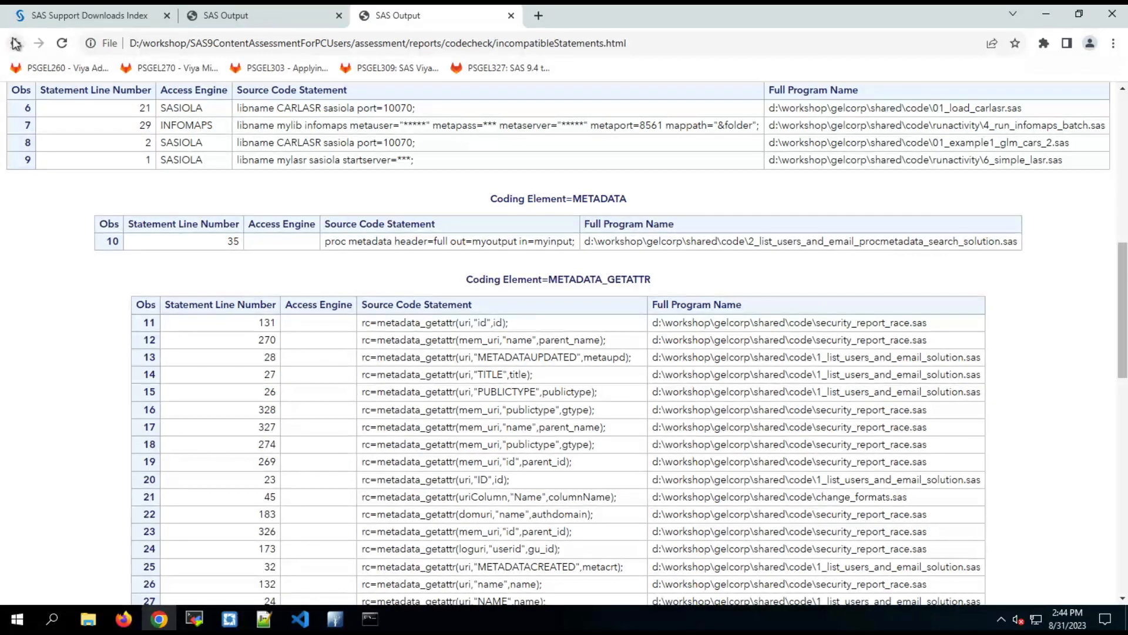
left_click(16, 43)
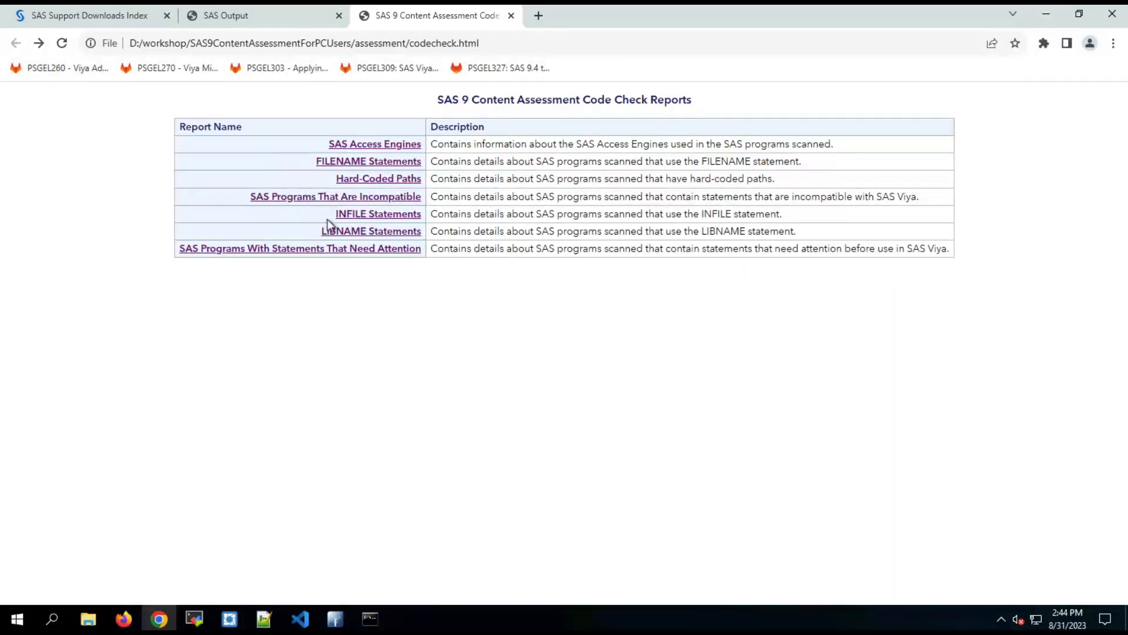
Step: Review the SAS Programs With Statements That Need Attention report listing 15 flagged statements
left_click(371, 230)
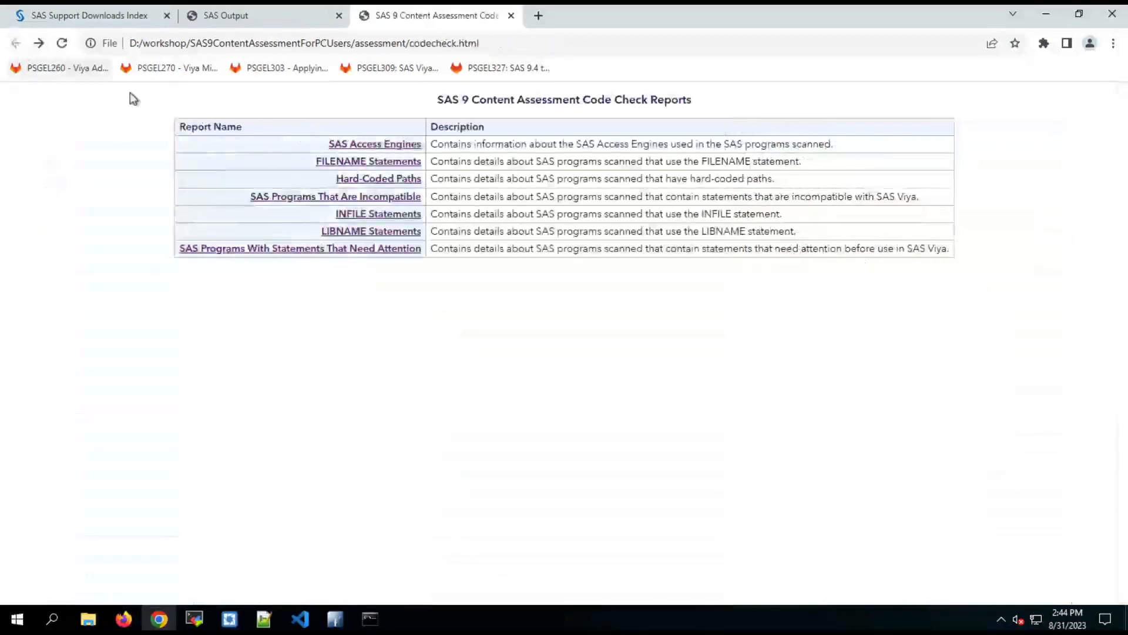
left_click(299, 248)
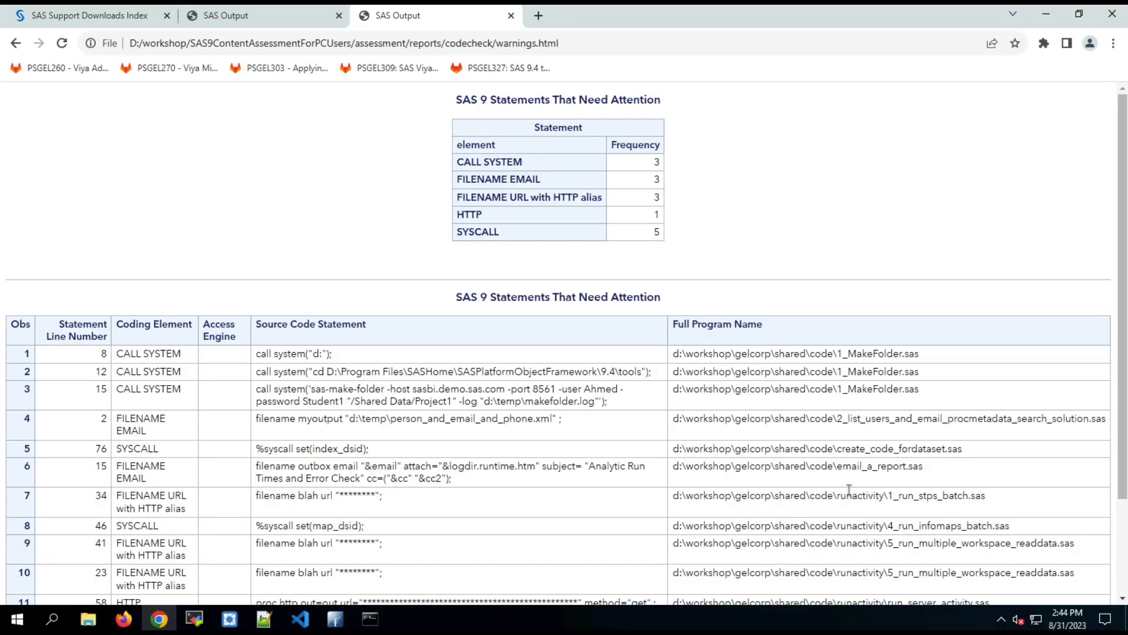
scroll("down", 3)
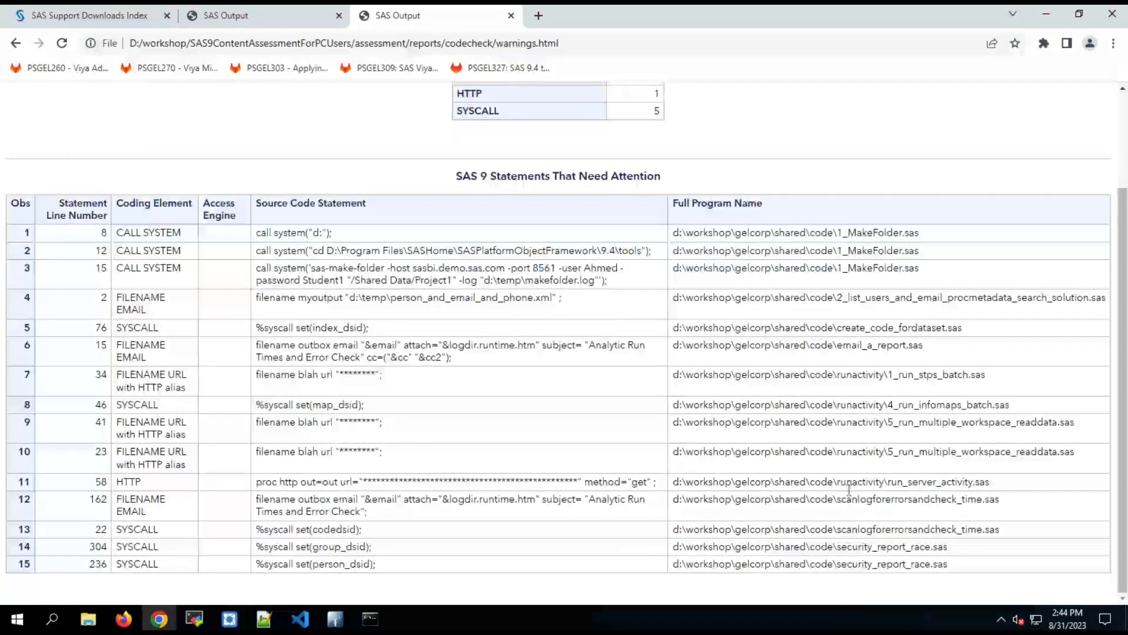